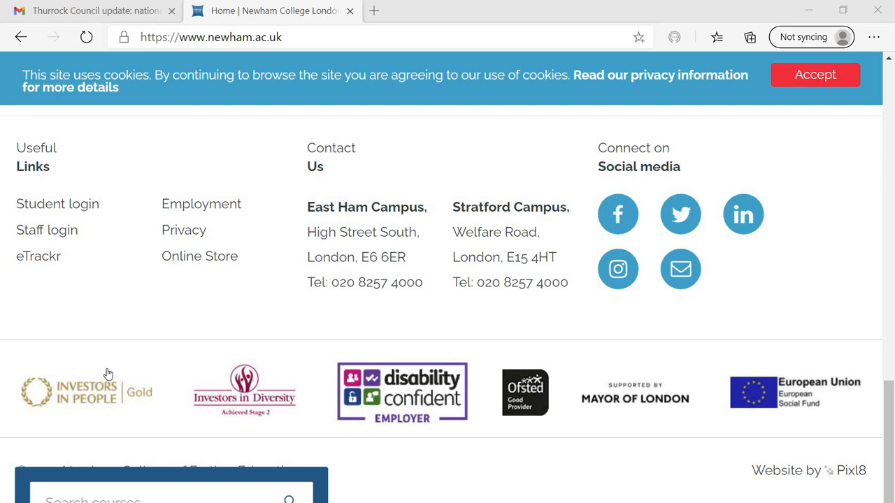
pyautogui.moveTo(36, 306)
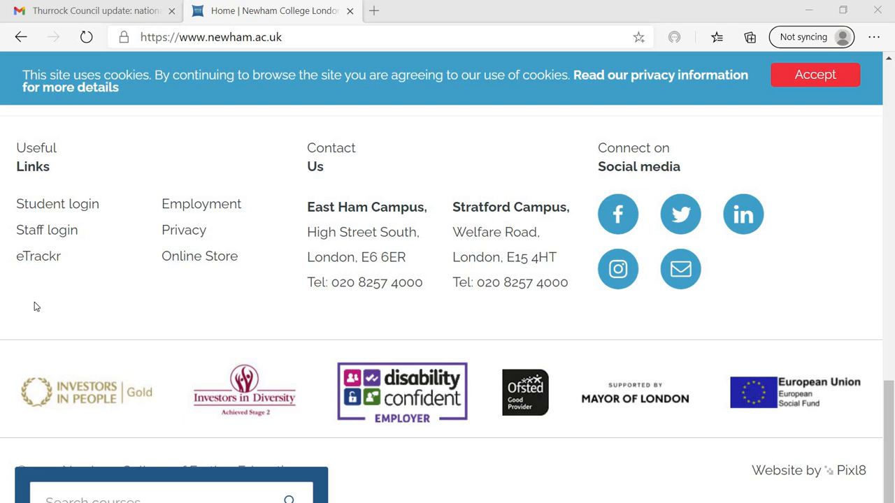
pyautogui.moveTo(102, 233)
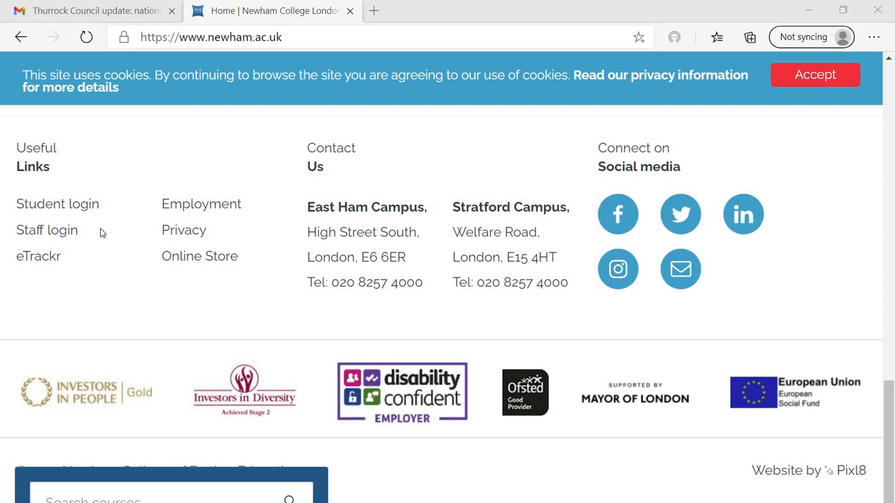
pyautogui.moveTo(148, 253)
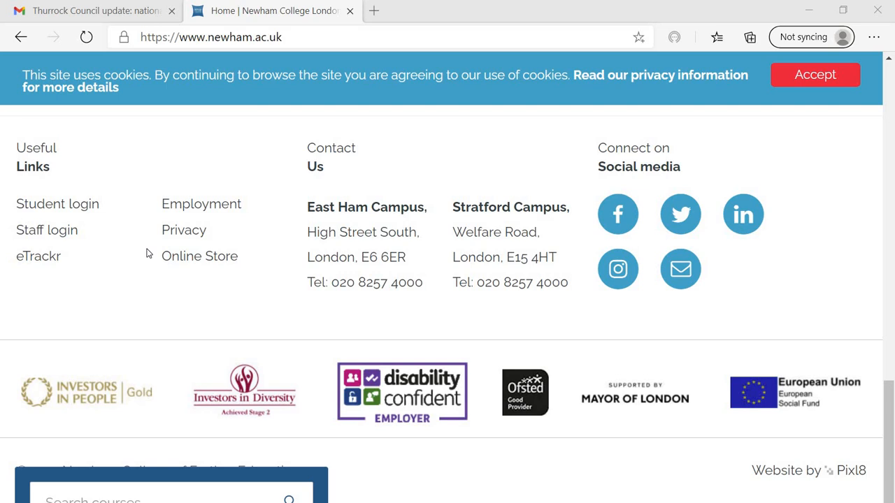
pyautogui.moveTo(163, 288)
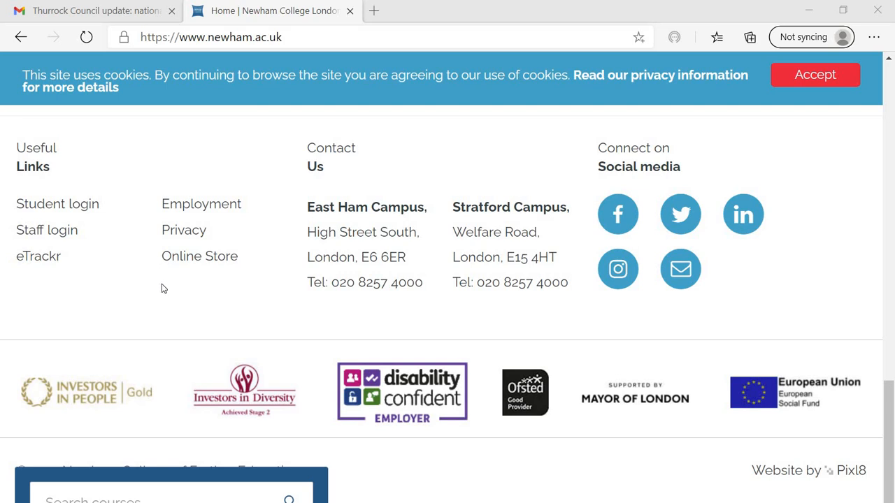
pyautogui.moveTo(166, 291)
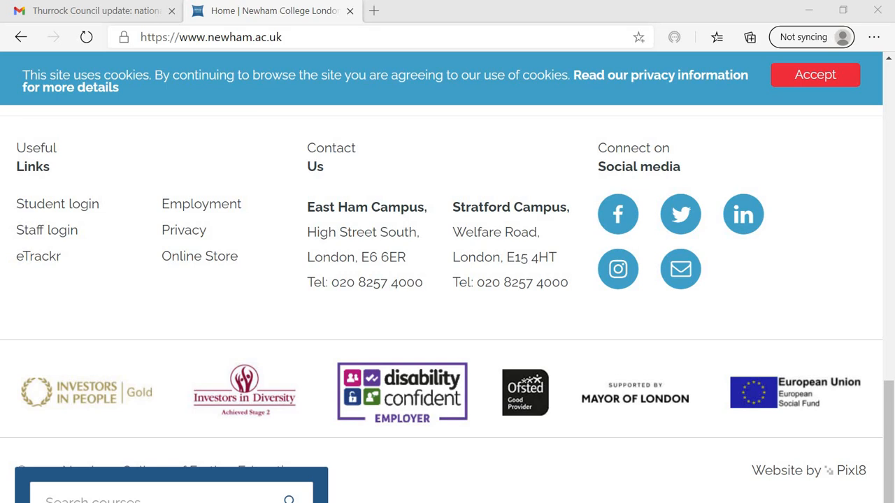
pyautogui.moveTo(35, 199)
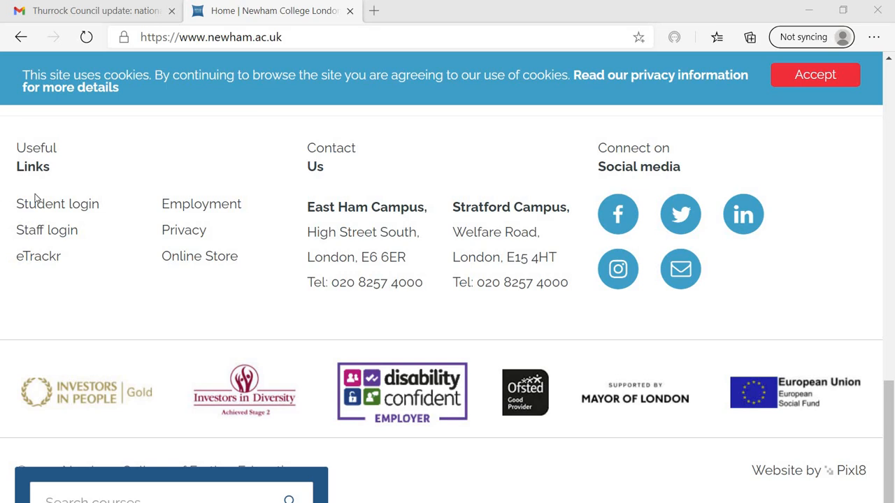
pyautogui.moveTo(173, 144)
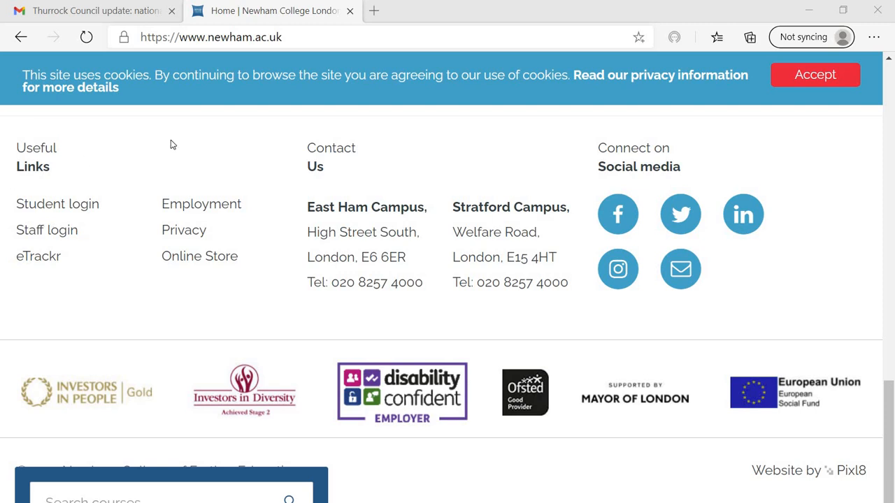
pyautogui.moveTo(275, 155)
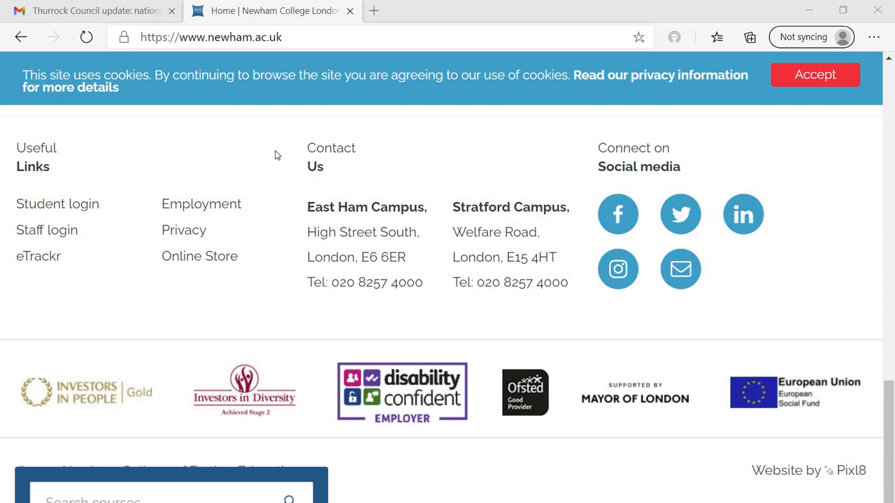
pyautogui.moveTo(173, 123)
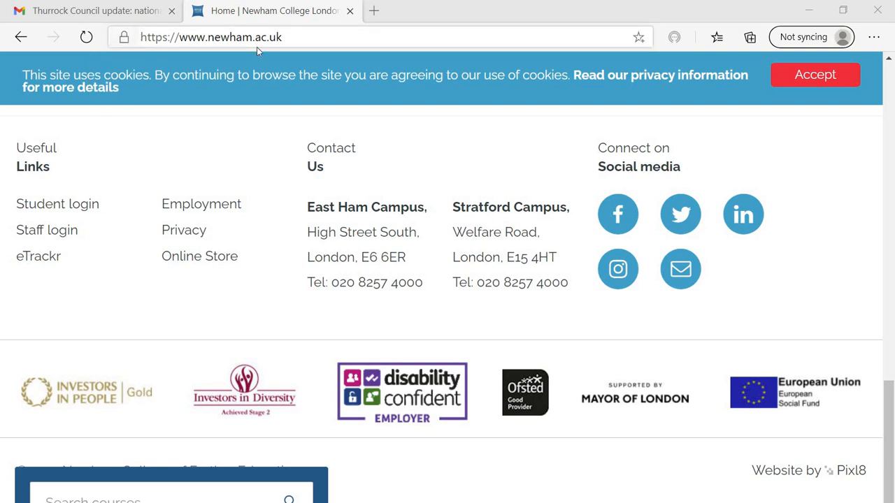
pyautogui.moveTo(278, 63)
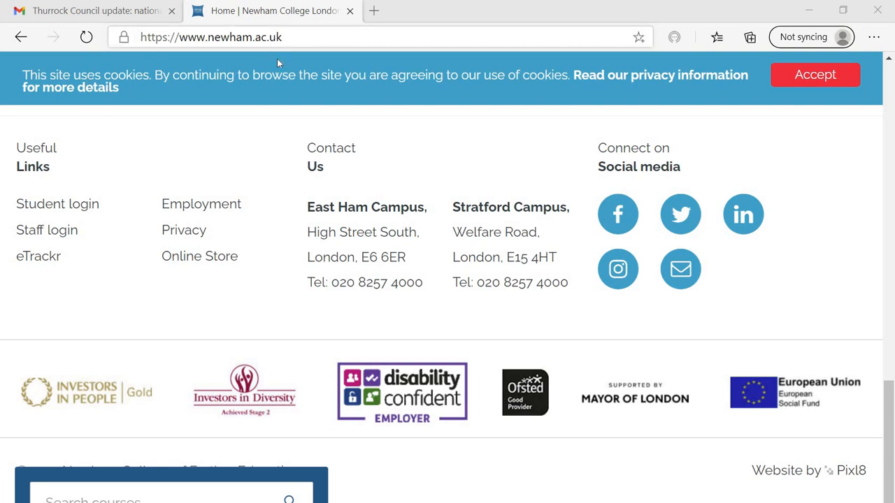
pyautogui.moveTo(55, 213)
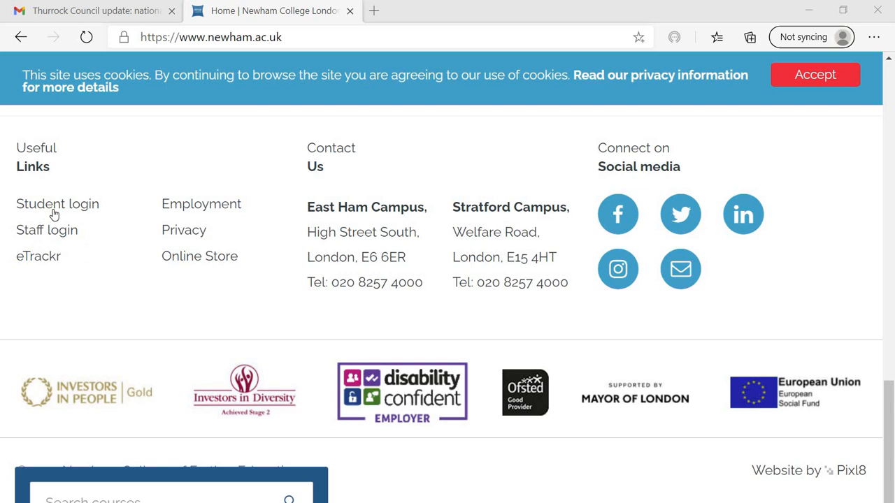
pyautogui.moveTo(58, 203)
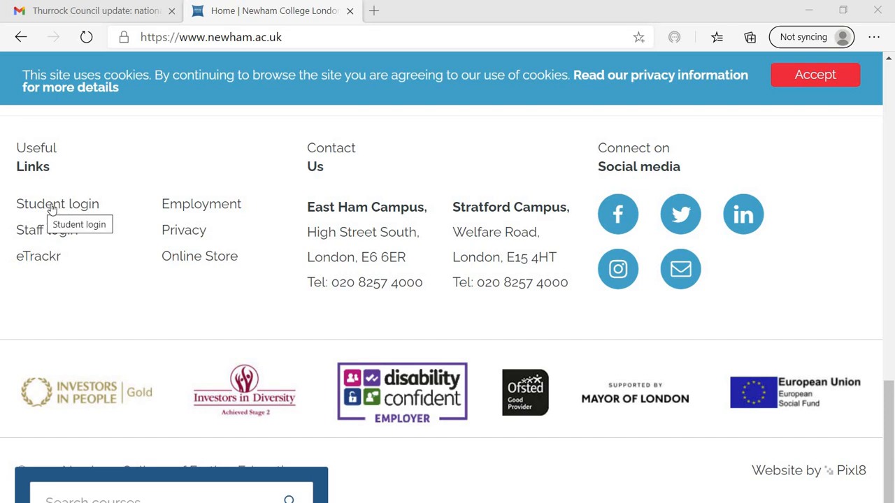
pyautogui.moveTo(54, 209)
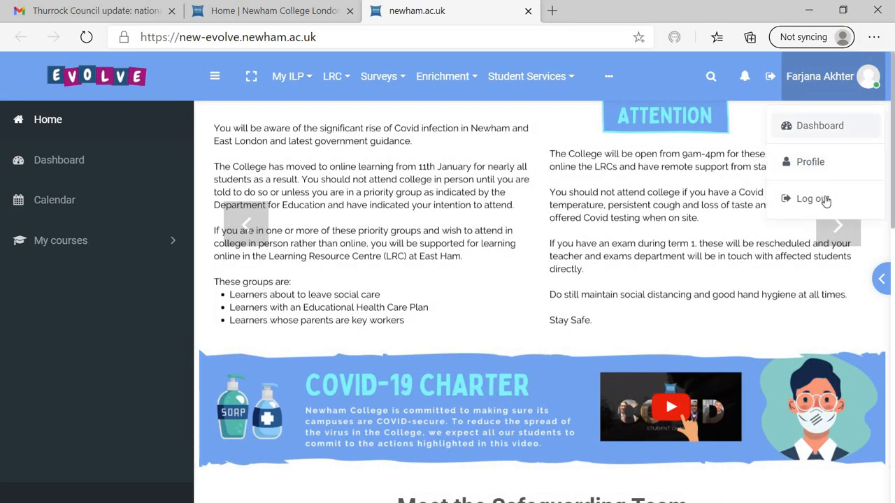
# - Log out of Evolve and sign back in with the student number and password
pyautogui.click(812, 198)
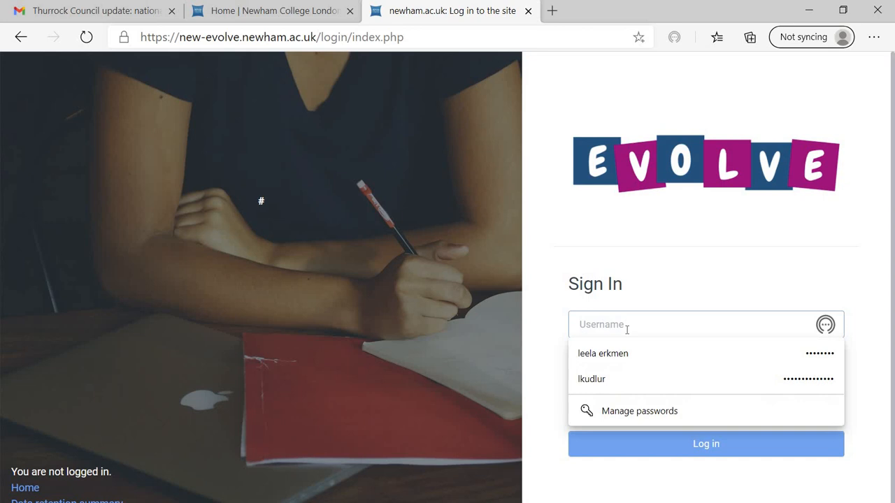
pyautogui.write('2')
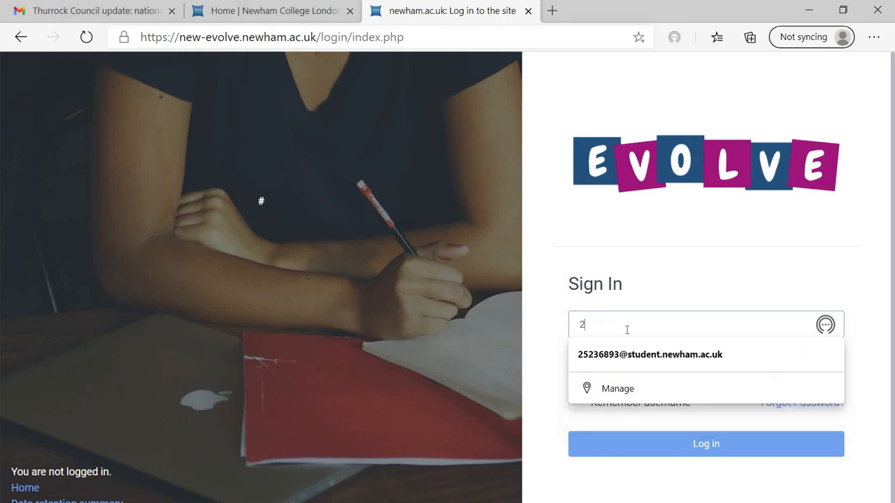
pyautogui.write('523')
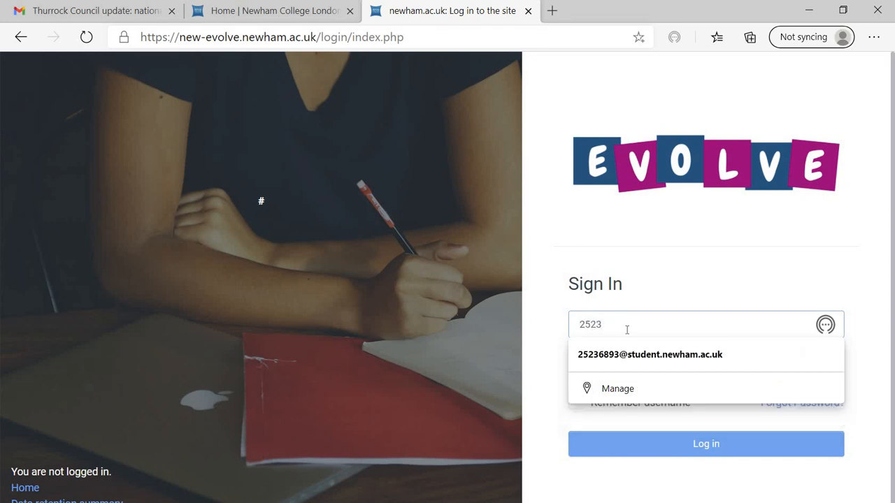
pyautogui.write('6893')
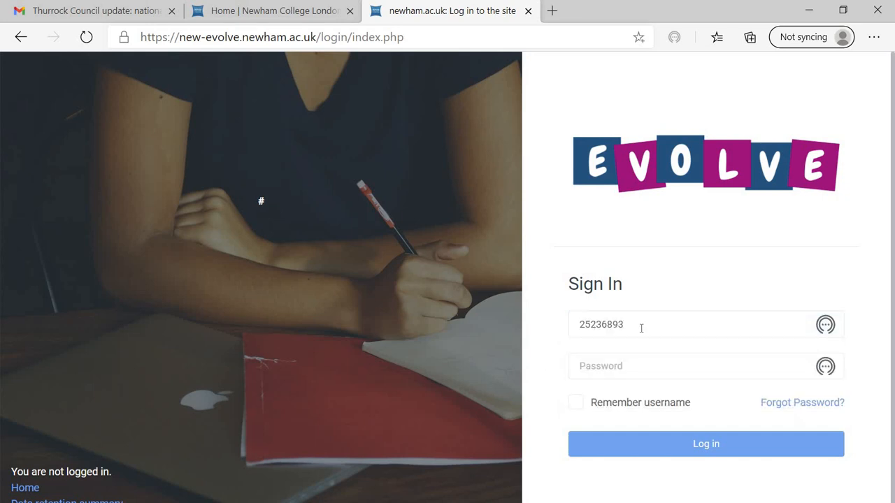
pyautogui.click(692, 365)
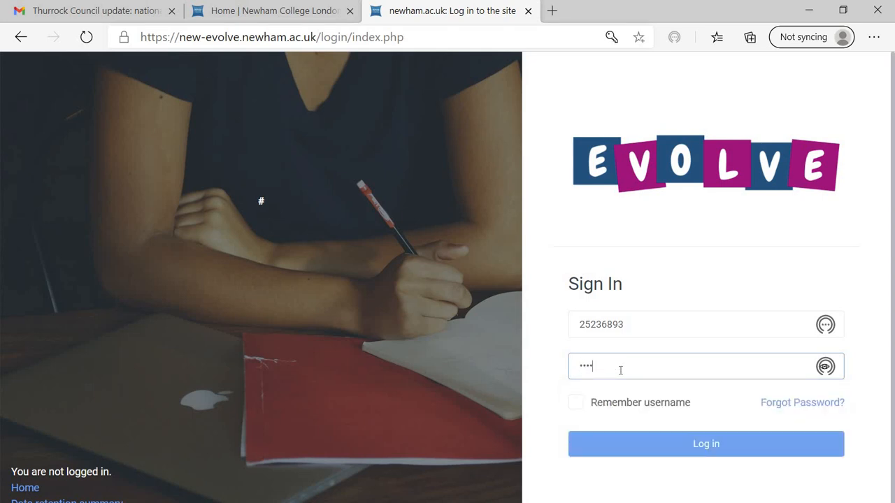
pyautogui.write('••')
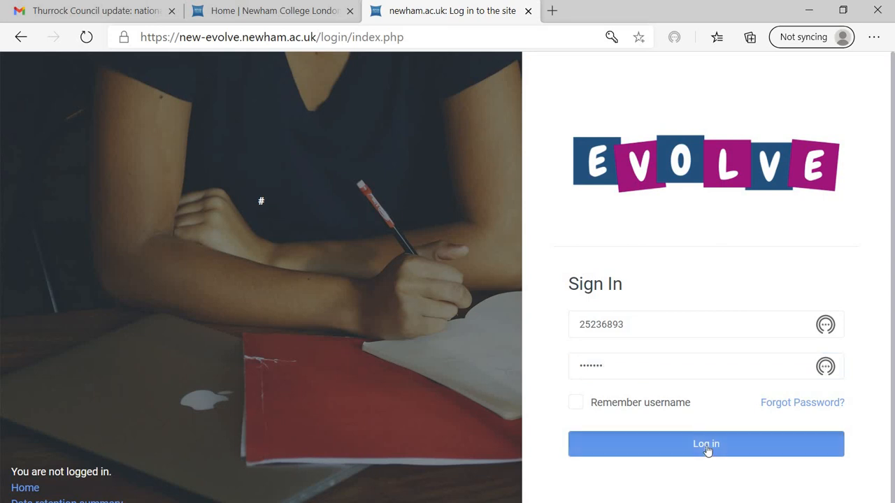
pyautogui.click(705, 444)
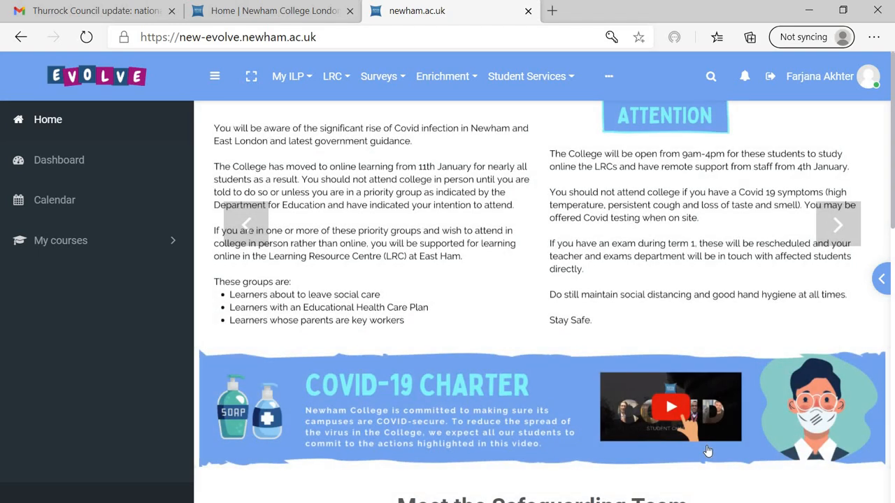
pyautogui.moveTo(526, 425)
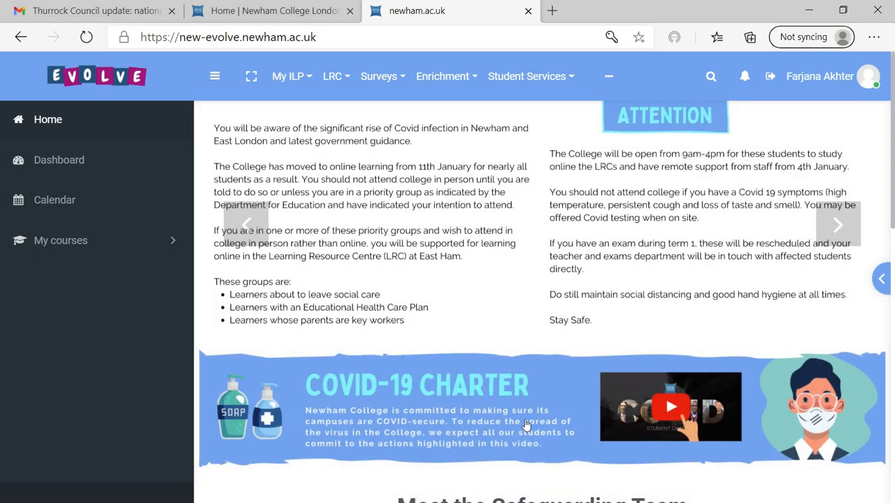
pyautogui.moveTo(480, 356)
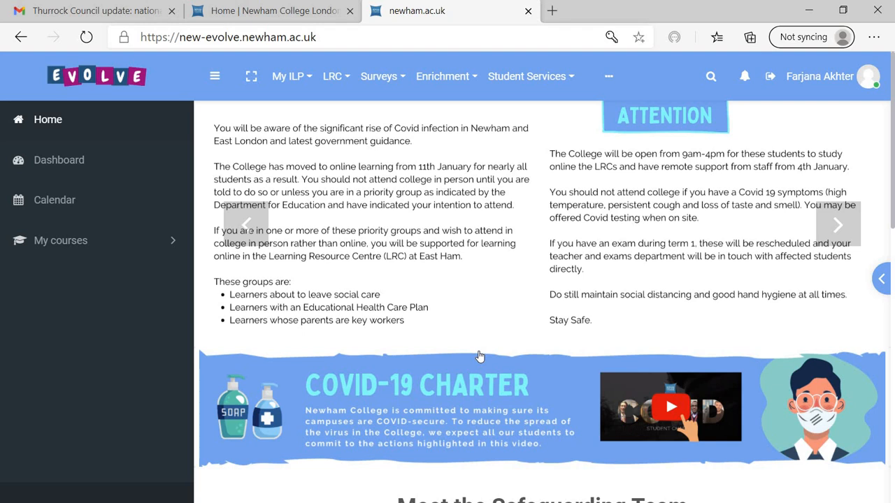
pyautogui.moveTo(793, 89)
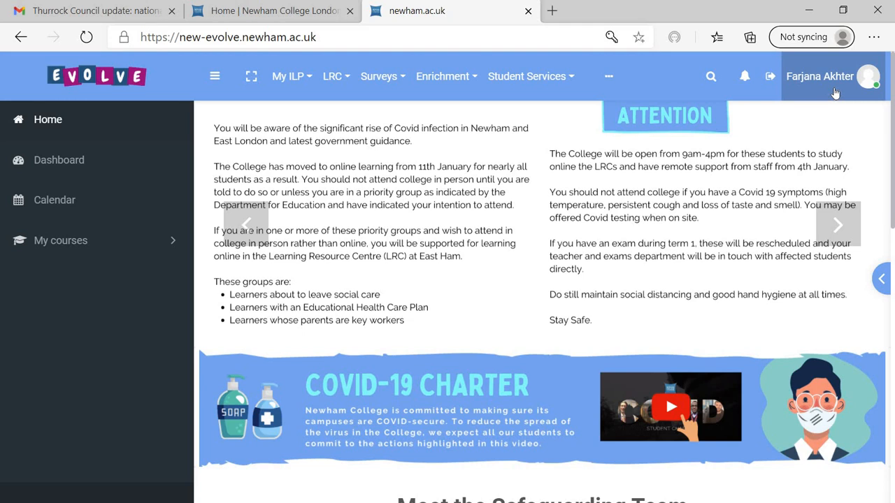
pyautogui.moveTo(812, 89)
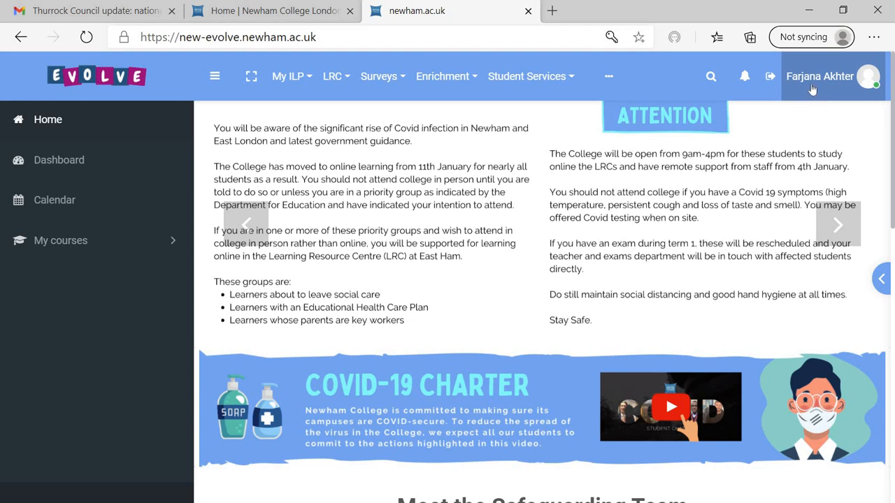
pyautogui.moveTo(844, 93)
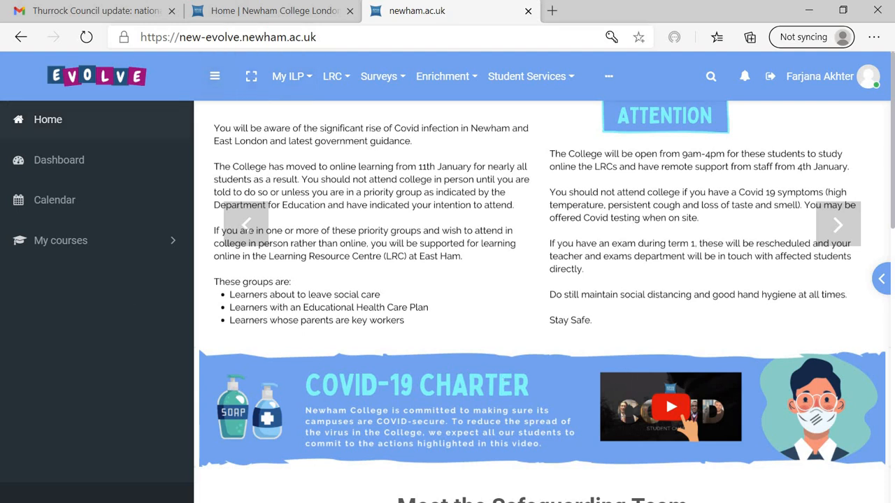
pyautogui.moveTo(291, 76)
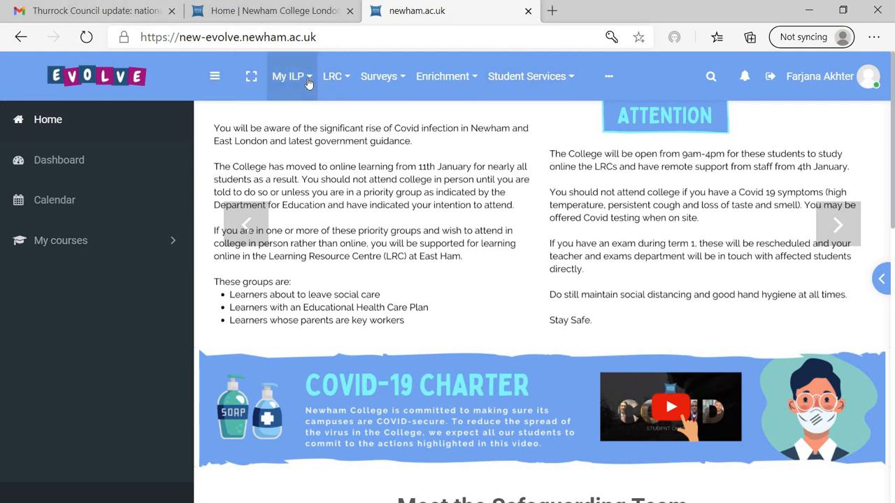
# - Choose MS Office Apps from the My ILP menu
pyautogui.click(288, 77)
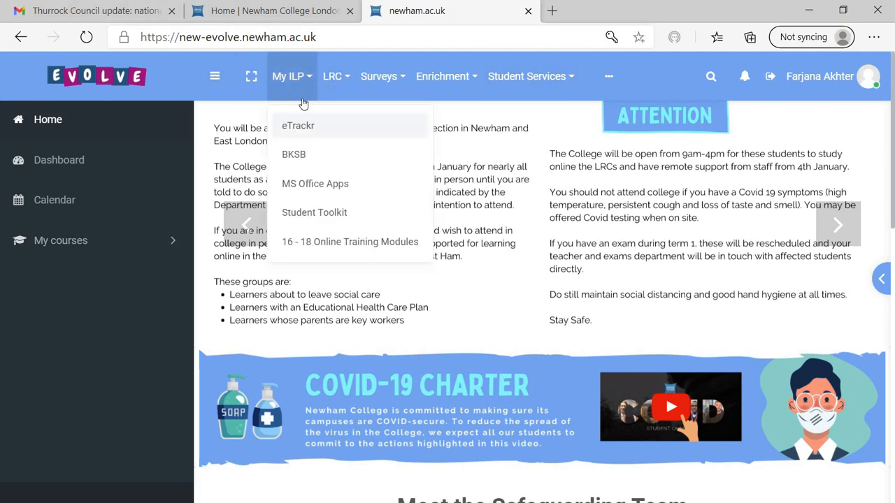
pyautogui.moveTo(313, 161)
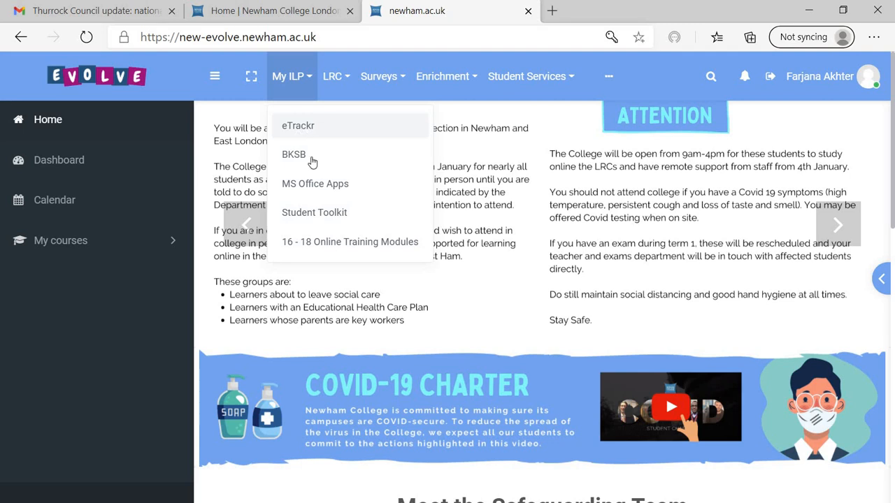
pyautogui.moveTo(316, 184)
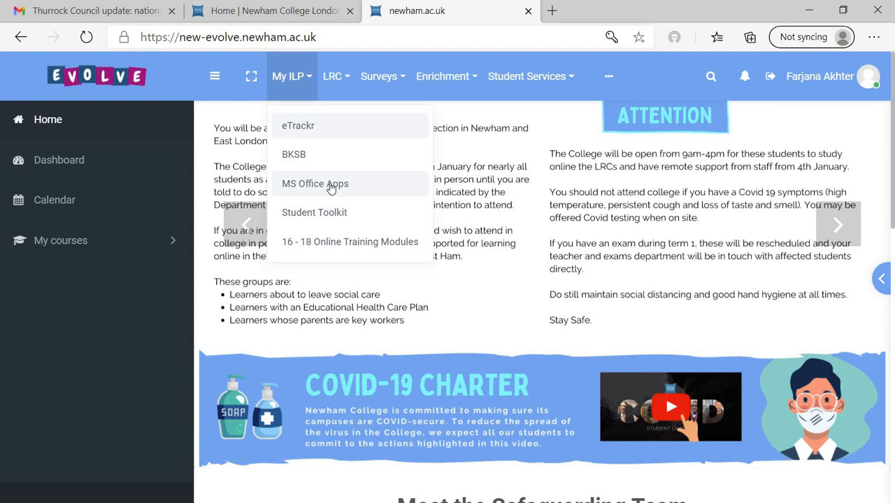
pyautogui.click(314, 183)
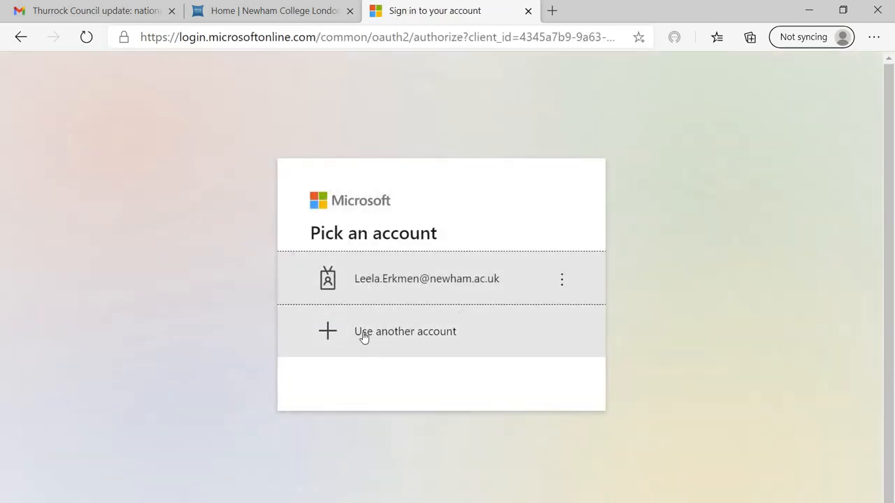
pyautogui.moveTo(378, 336)
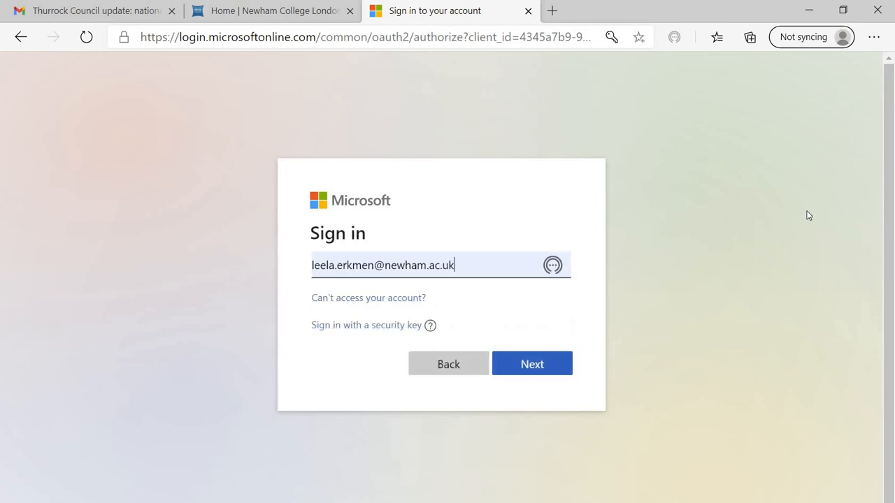
pyautogui.write('25')
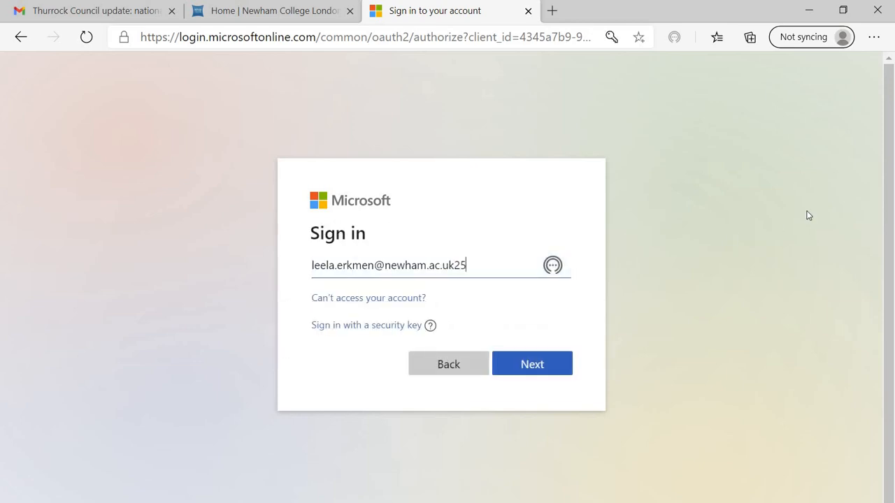
pyautogui.moveTo(245, 285)
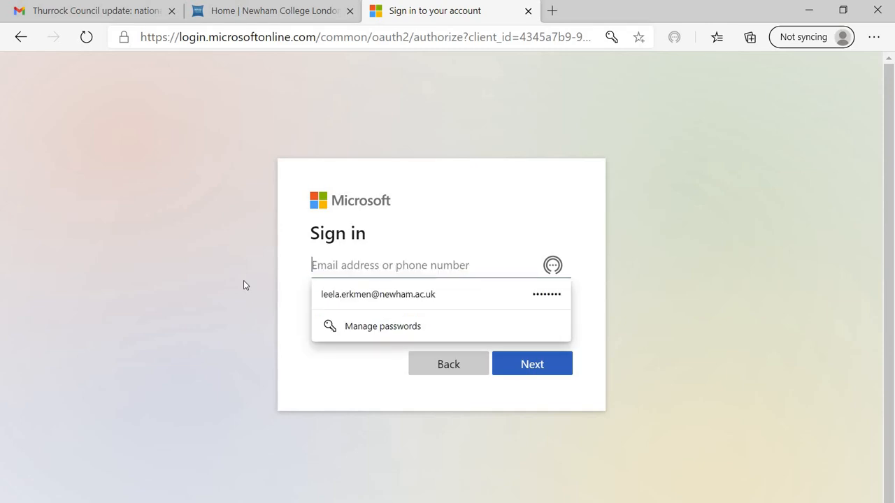
pyautogui.moveTo(871, 208)
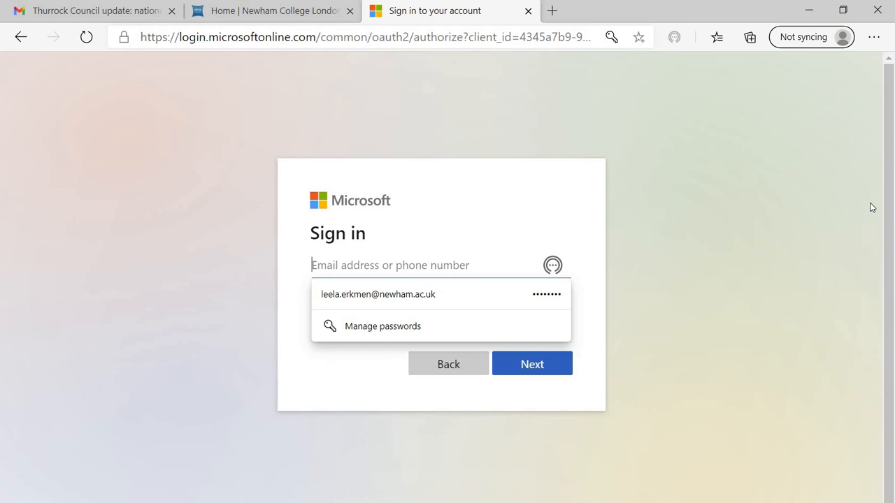
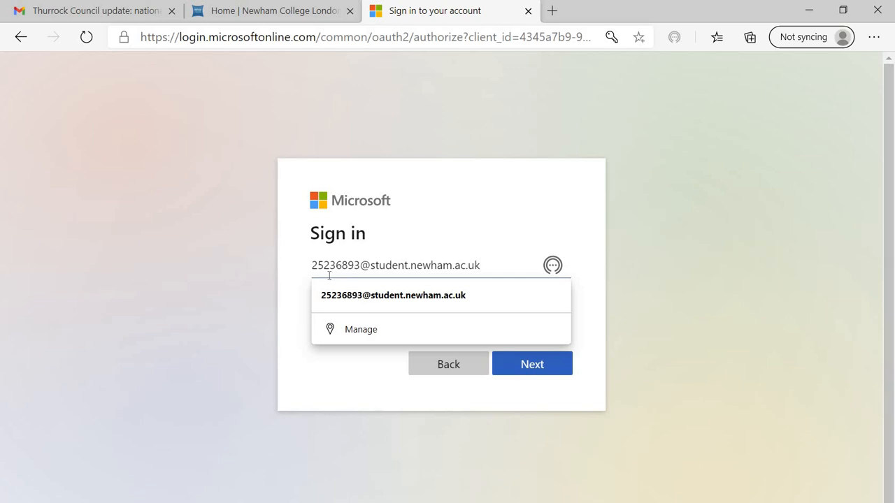
pyautogui.tripleClick(394, 265)
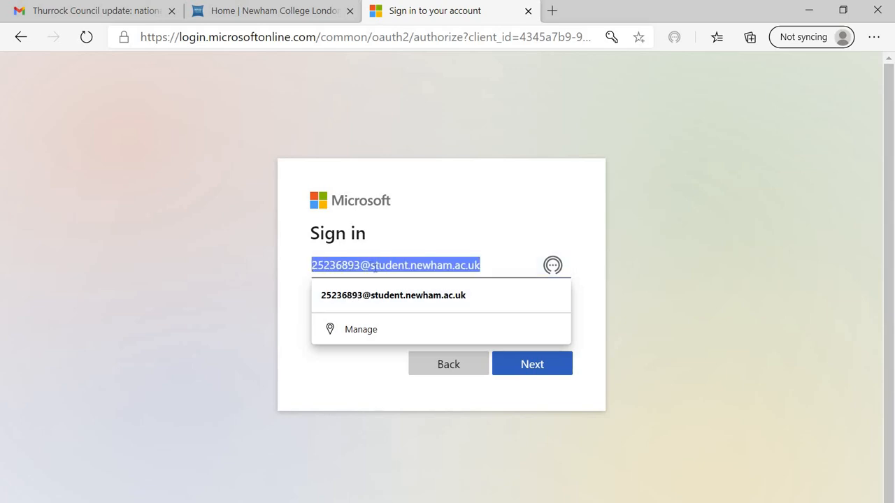
pyautogui.moveTo(445, 268)
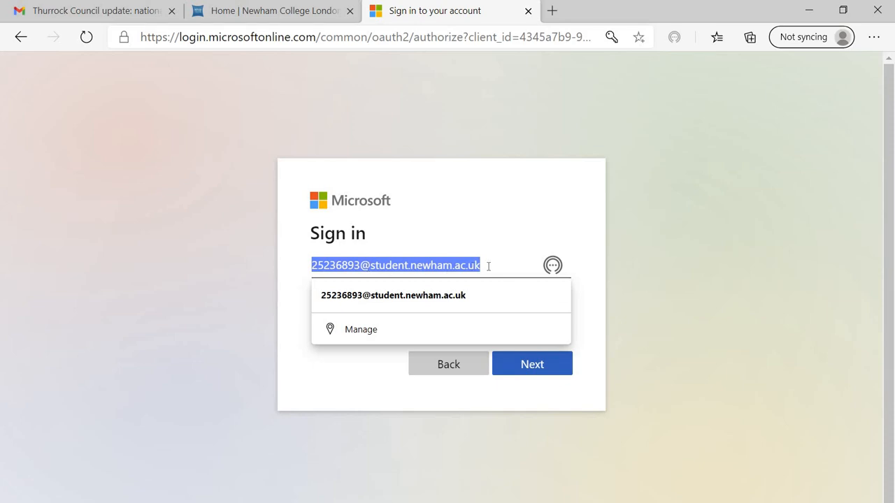
pyautogui.moveTo(255, 297)
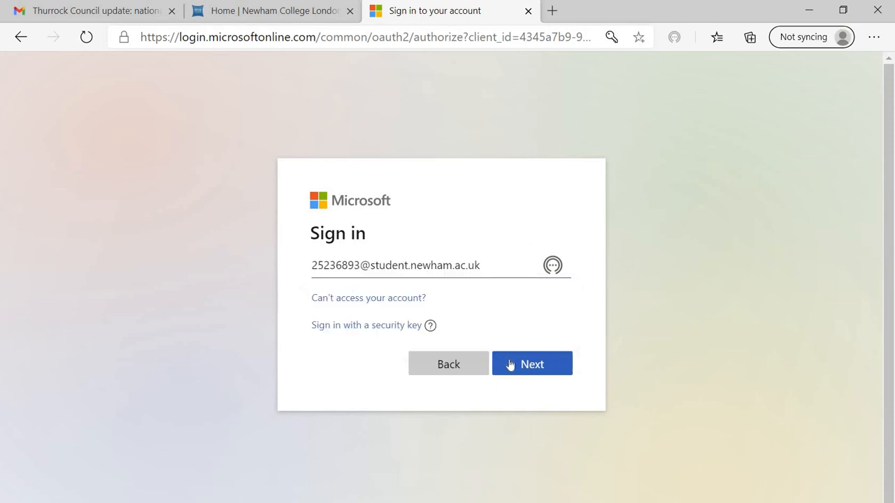
pyautogui.click(531, 364)
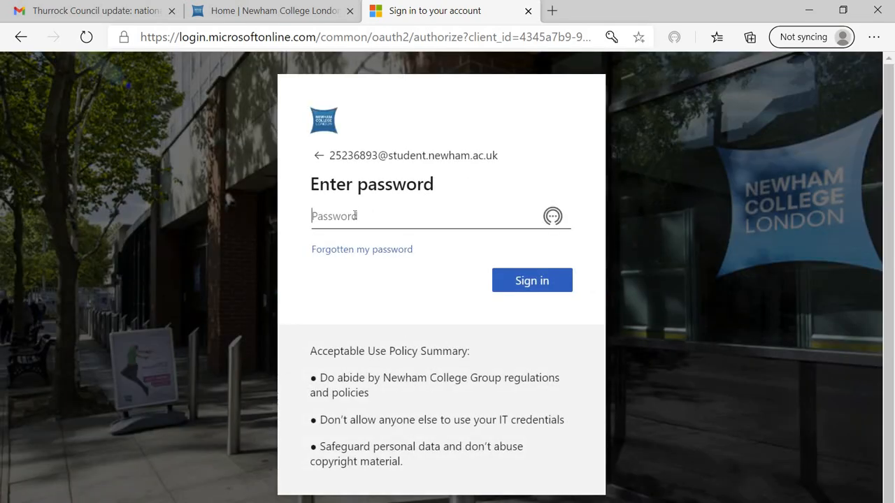
# - Sign in with the password and stay signed in, ticking 'Don't show this again'
pyautogui.write('••')
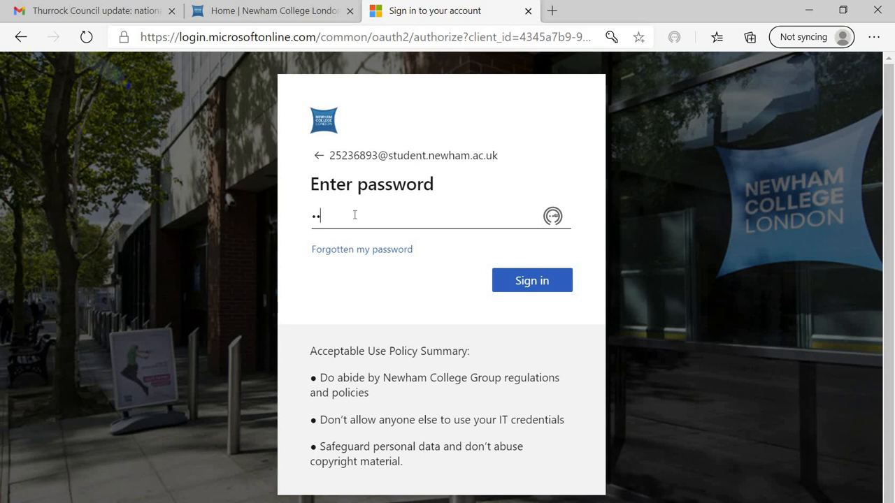
pyautogui.write('••••••')
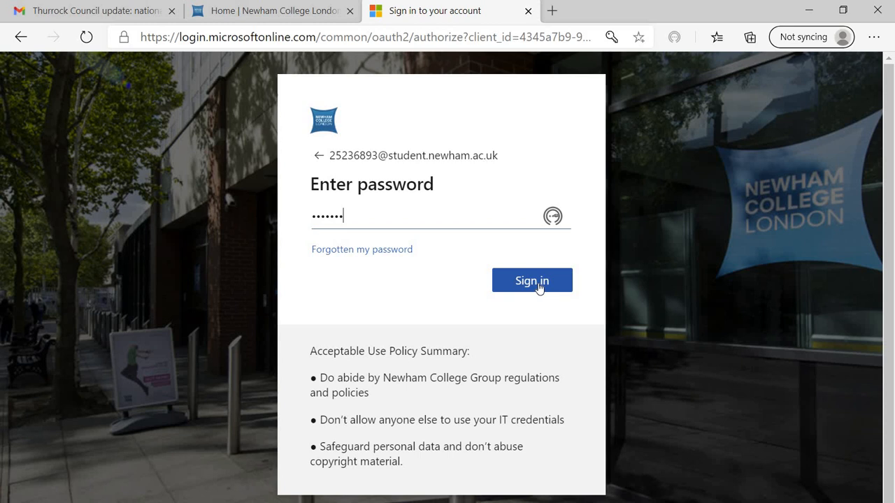
pyautogui.click(531, 280)
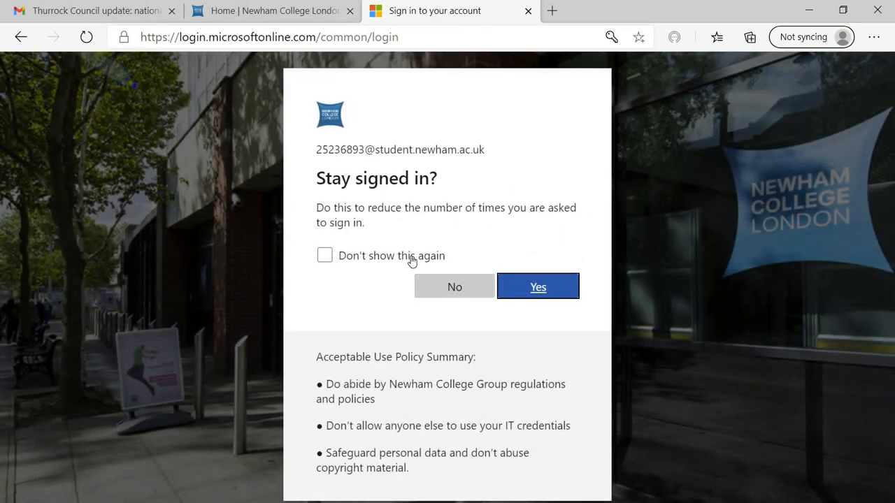
pyautogui.click(325, 255)
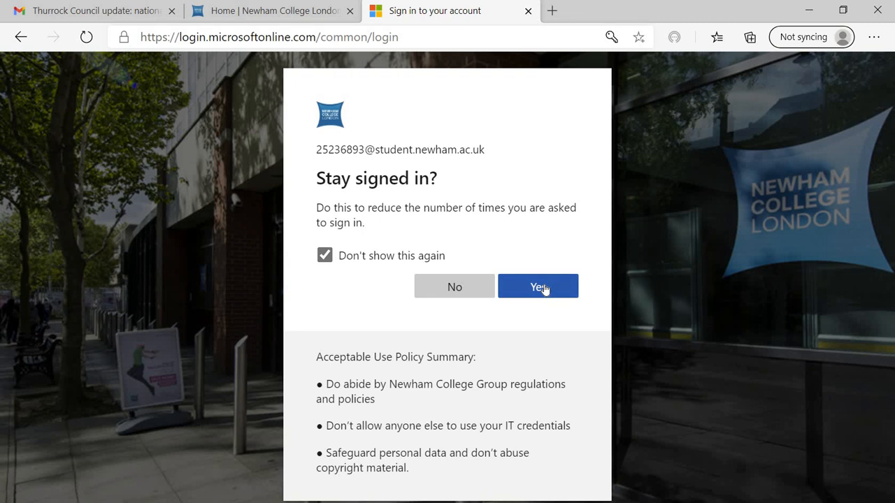
pyautogui.click(538, 287)
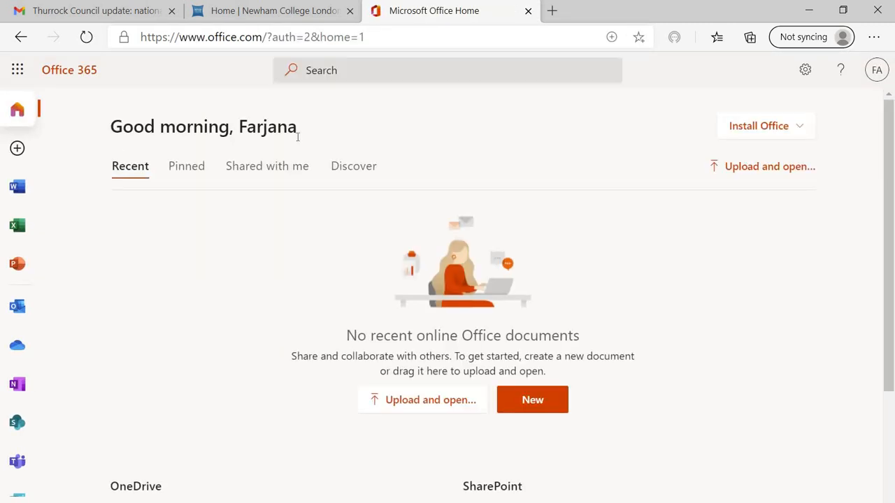
pyautogui.moveTo(19, 170)
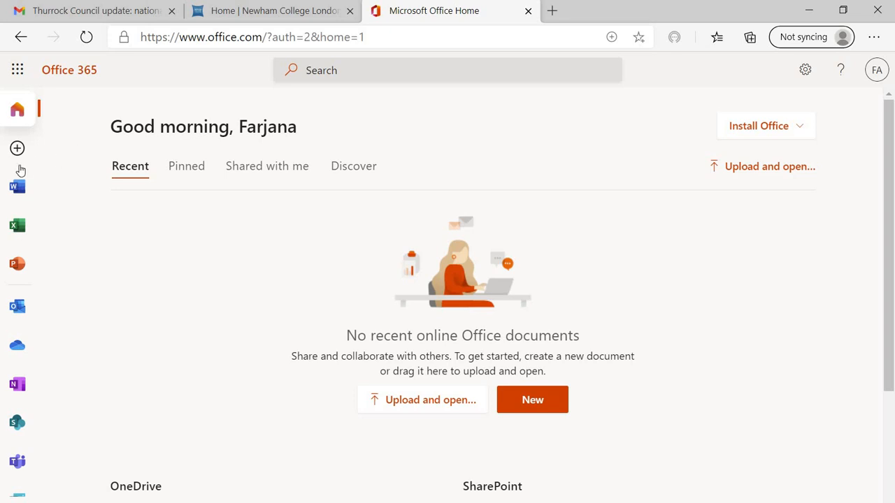
pyautogui.moveTo(17, 186)
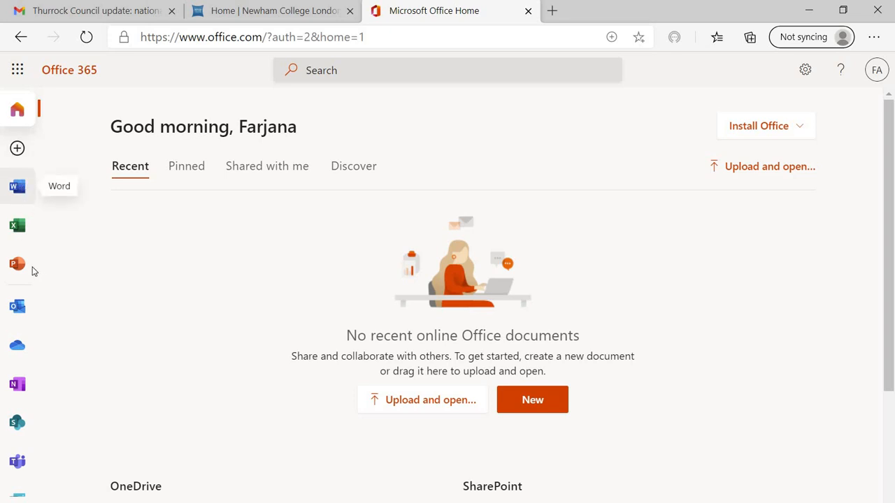
pyautogui.moveTo(18, 186)
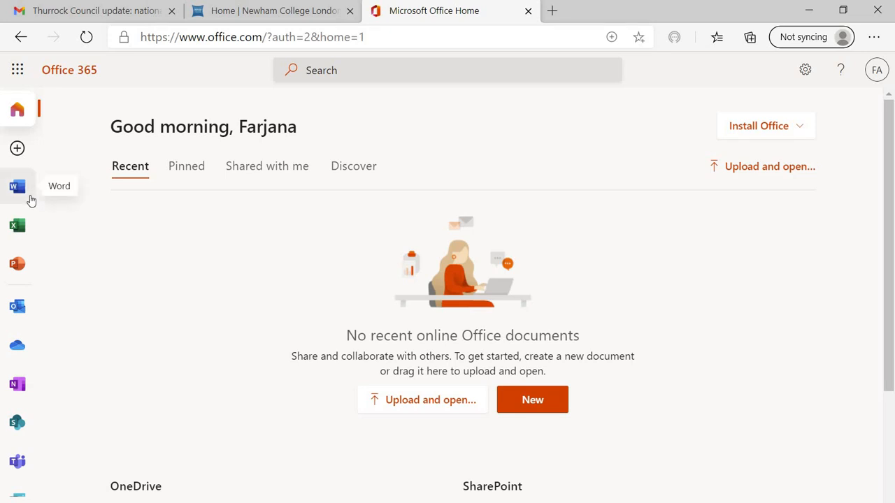
pyautogui.moveTo(30, 269)
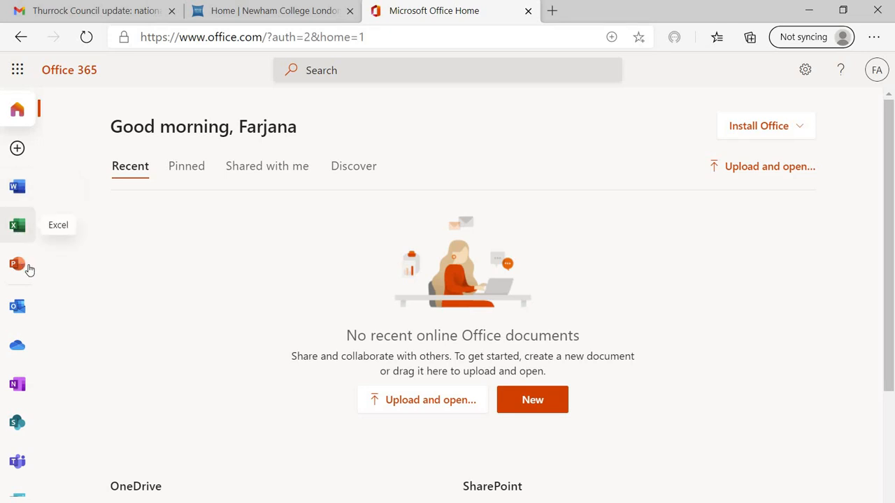
pyautogui.moveTo(18, 264)
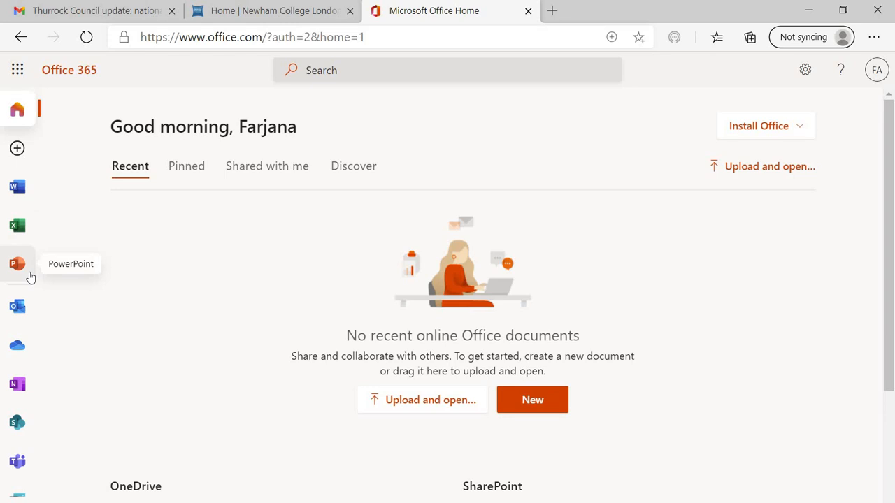
pyautogui.moveTo(17, 306)
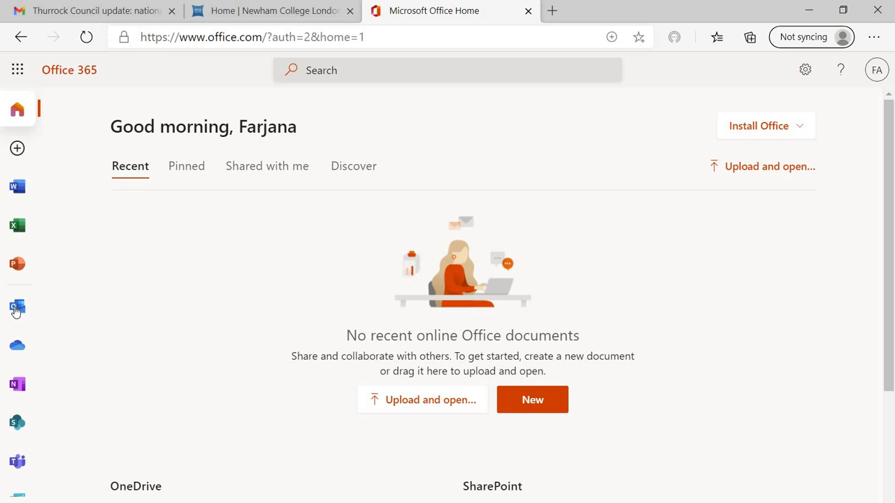
pyautogui.moveTo(16, 306)
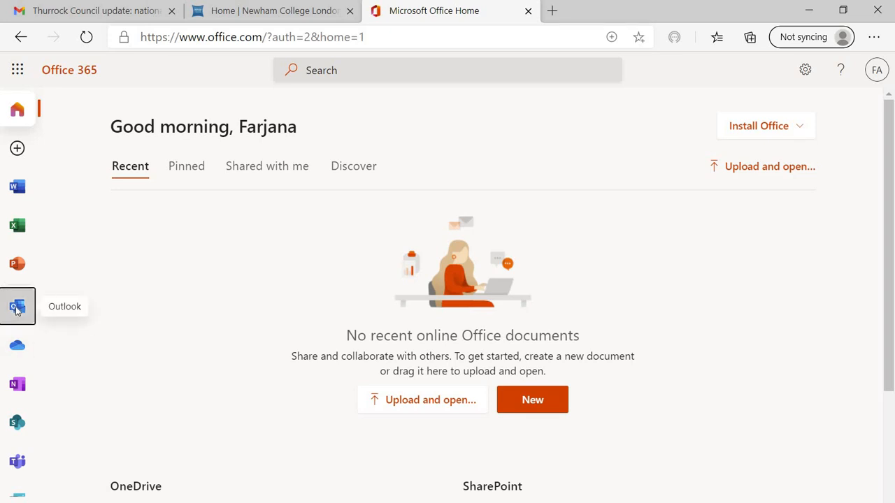
# - Launch Outlook from the Office 365 left app bar
pyautogui.click(16, 306)
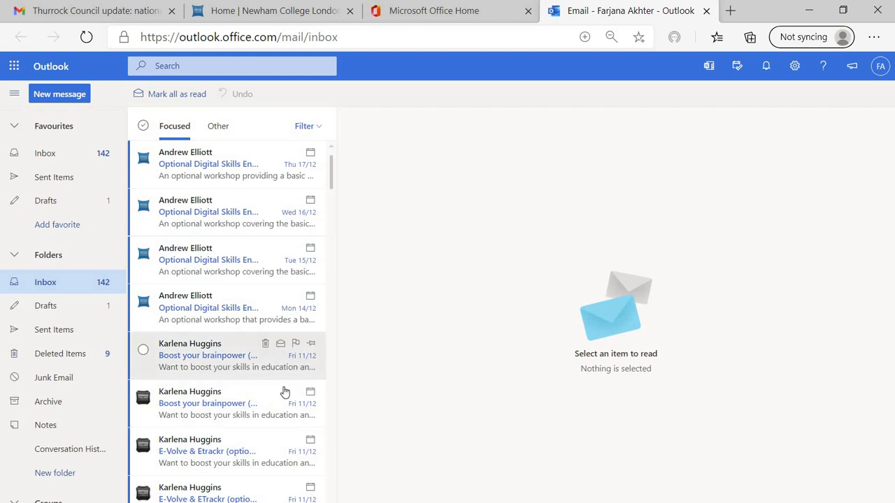
pyautogui.moveTo(283, 391)
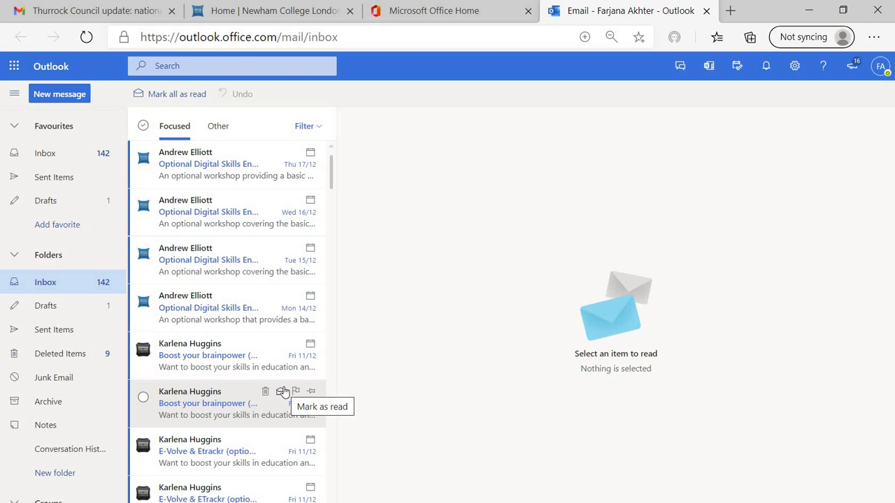
pyautogui.moveTo(222, 250)
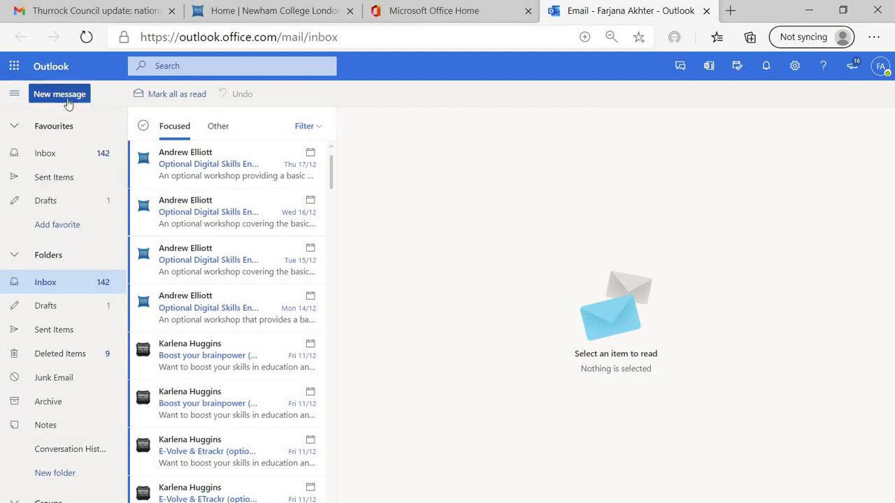
# - Start a blank new email draft in Outlook
pyautogui.click(59, 94)
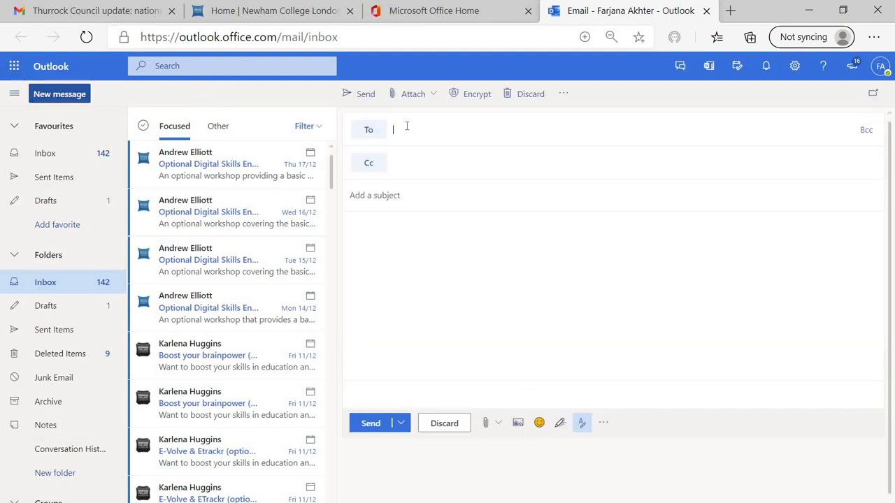
pyautogui.click(581, 422)
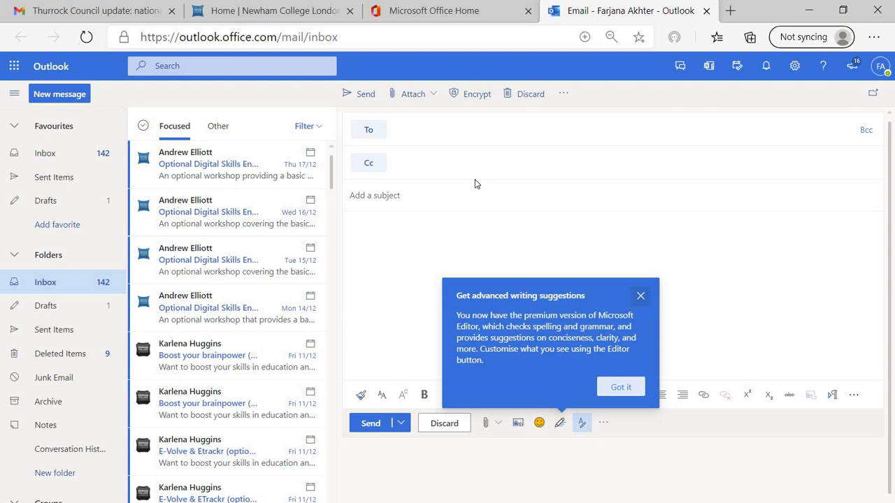
pyautogui.write('leela')
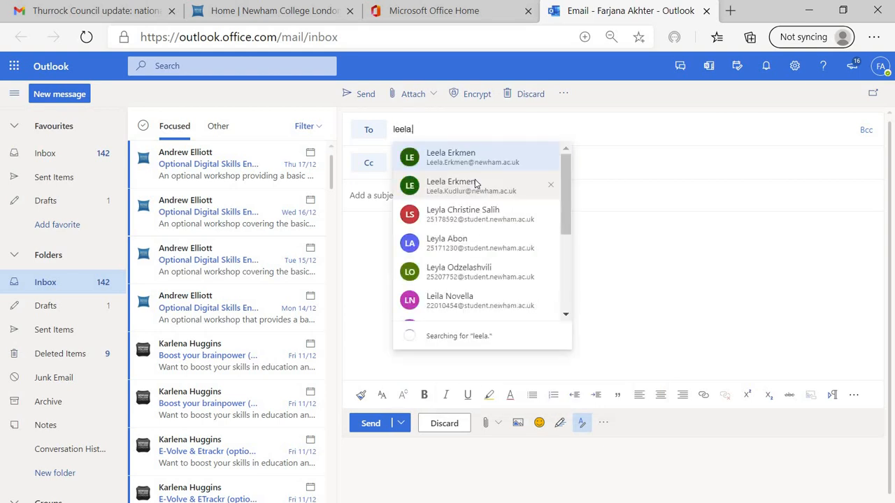
pyautogui.click(450, 157)
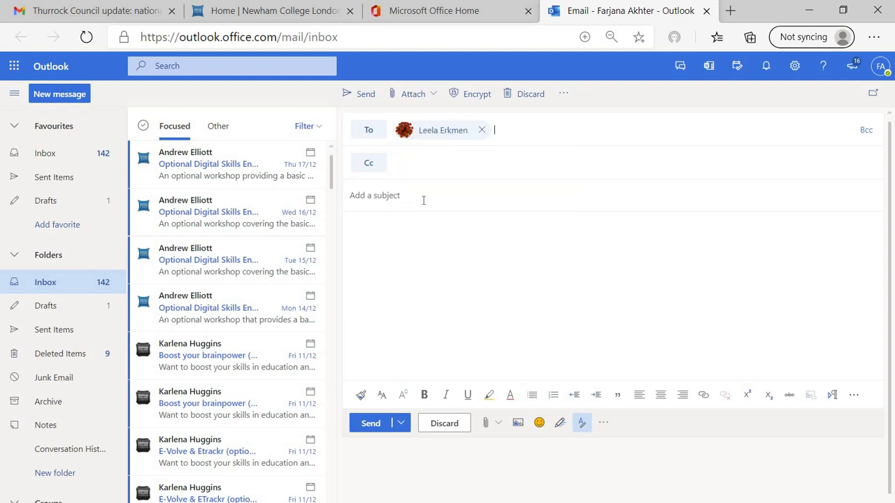
pyautogui.write('h')
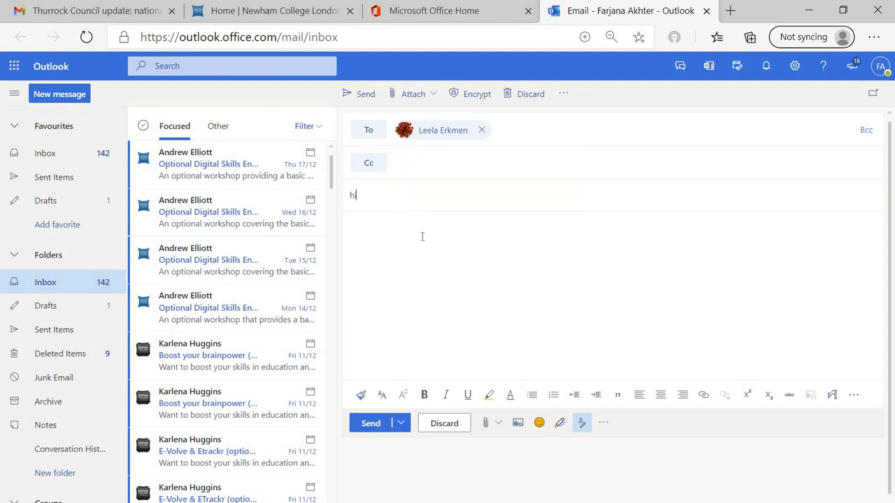
pyautogui.write('i')
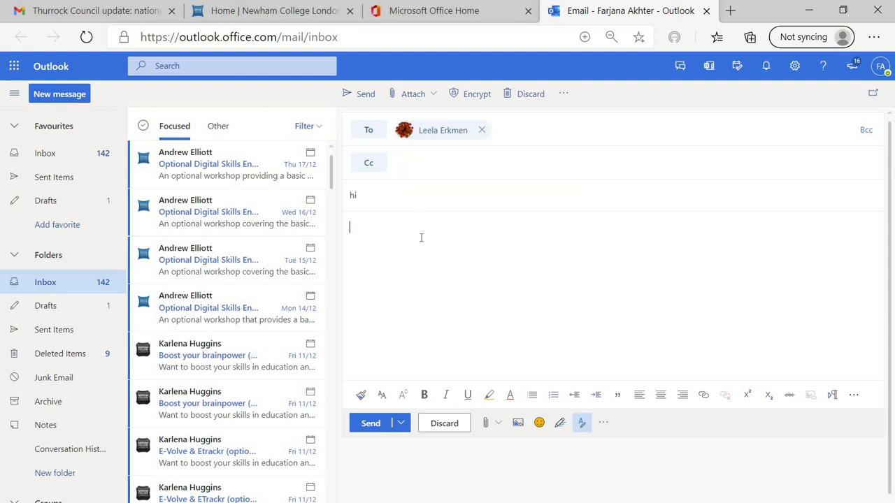
pyautogui.write('hello Leela,')
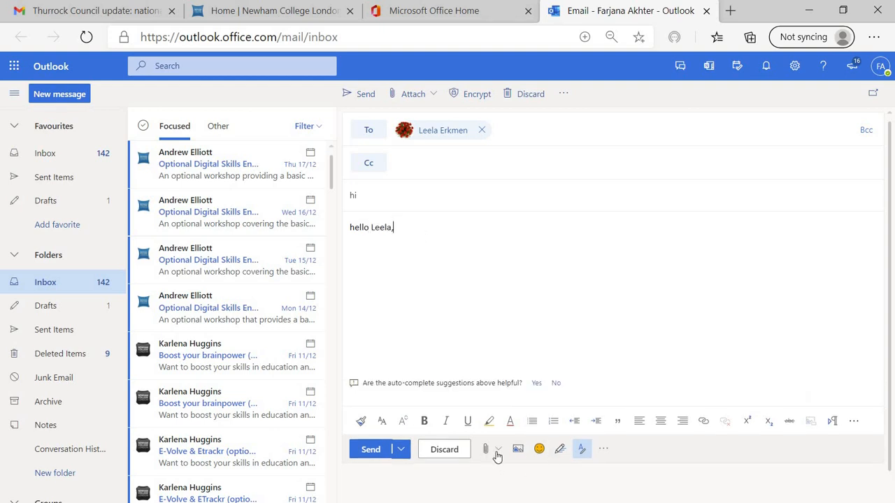
pyautogui.click(497, 449)
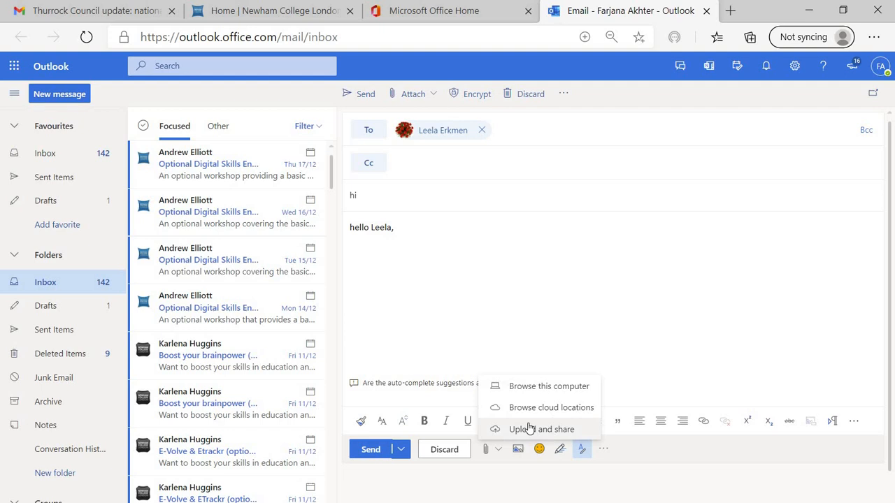
pyautogui.moveTo(406, 314)
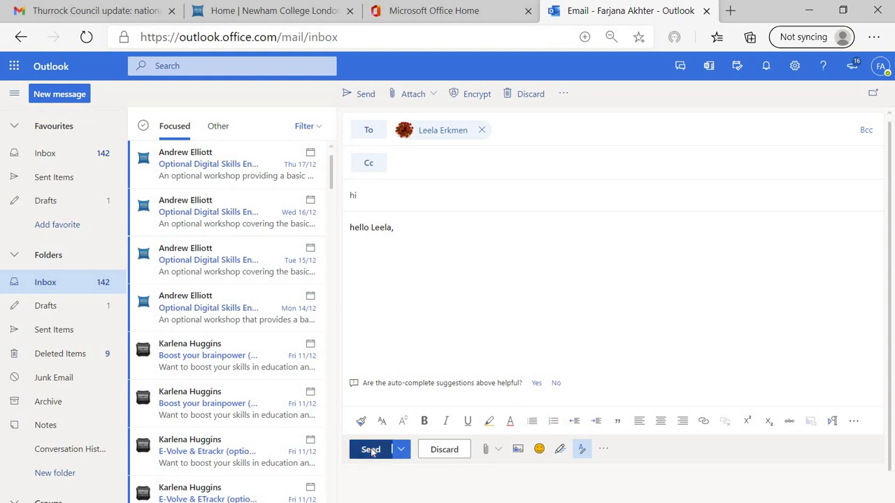
pyautogui.click(370, 449)
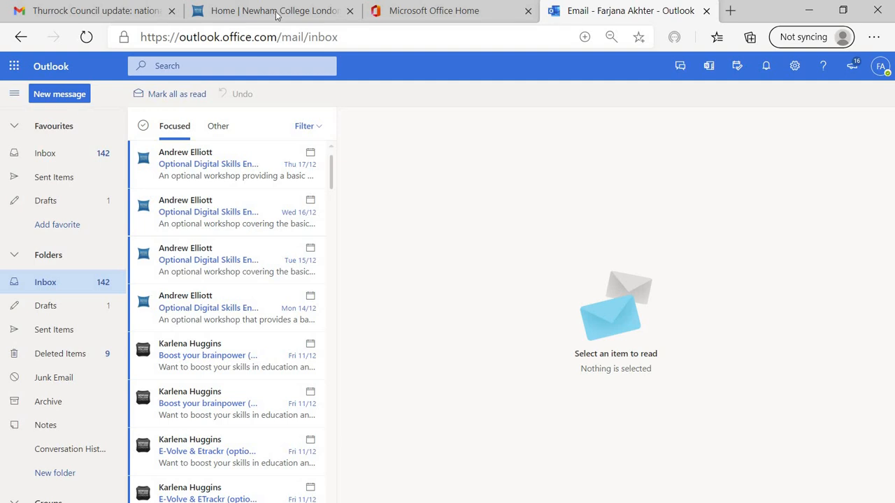
pyautogui.moveTo(232, 19)
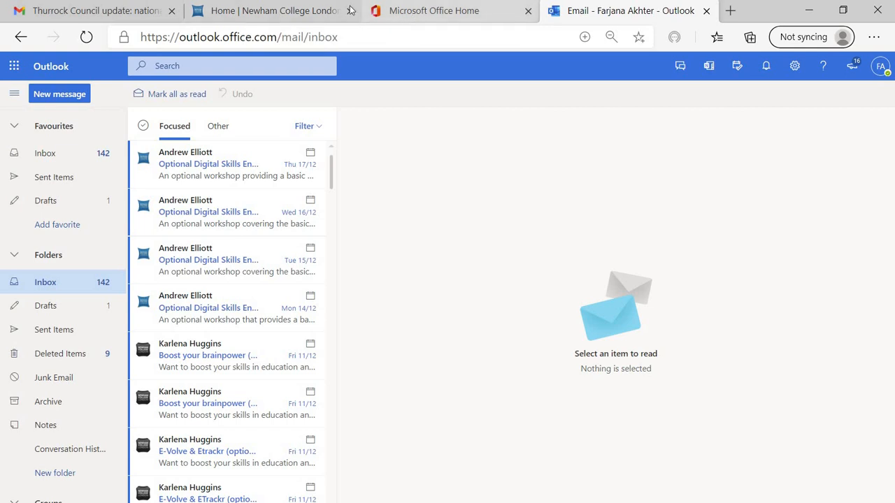
# - Switch back to the Microsoft Office Home browser tab
pyautogui.click(433, 11)
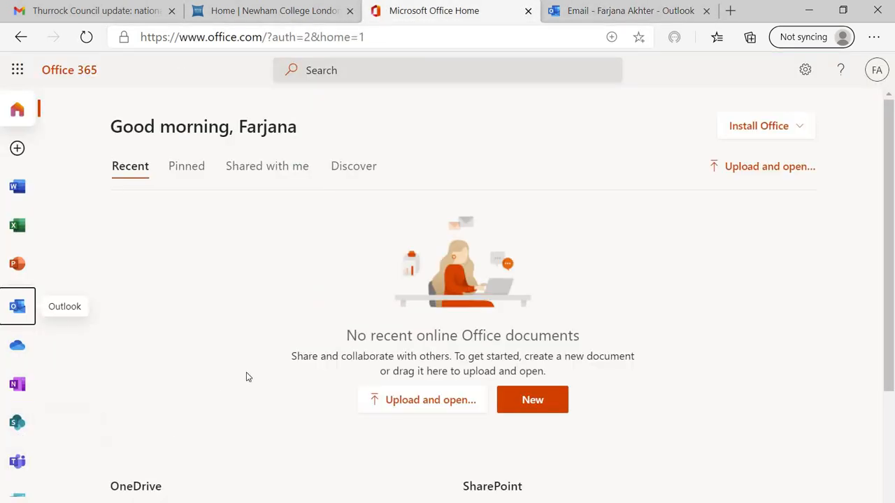
pyautogui.moveTo(18, 461)
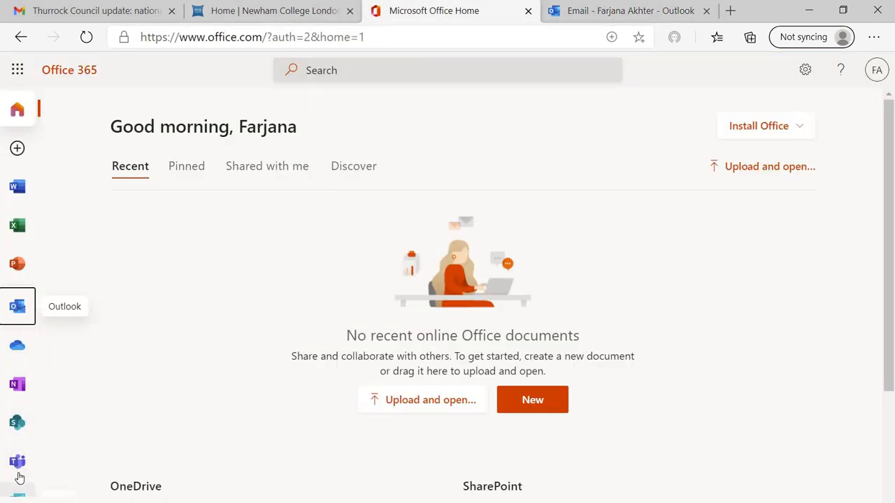
pyautogui.moveTo(17, 461)
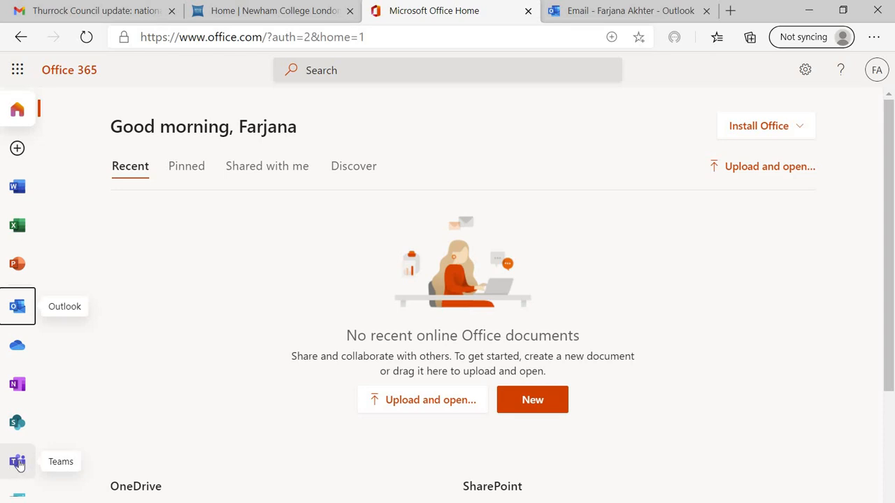
# - Launch Microsoft Teams and choose the web app instead of downloading it
pyautogui.click(16, 461)
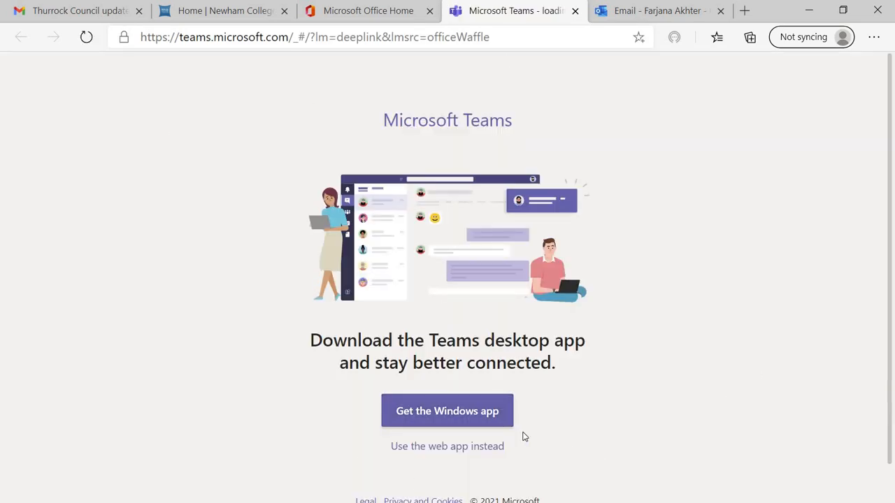
pyautogui.click(446, 446)
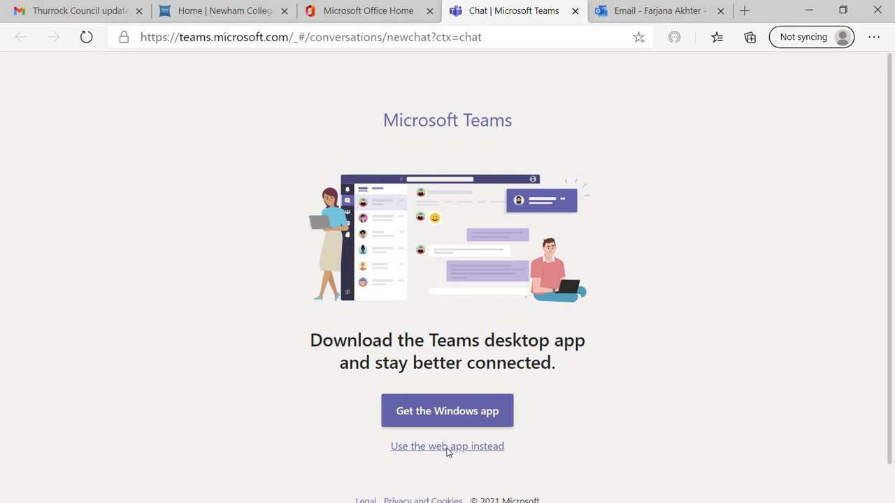
pyautogui.moveTo(482, 432)
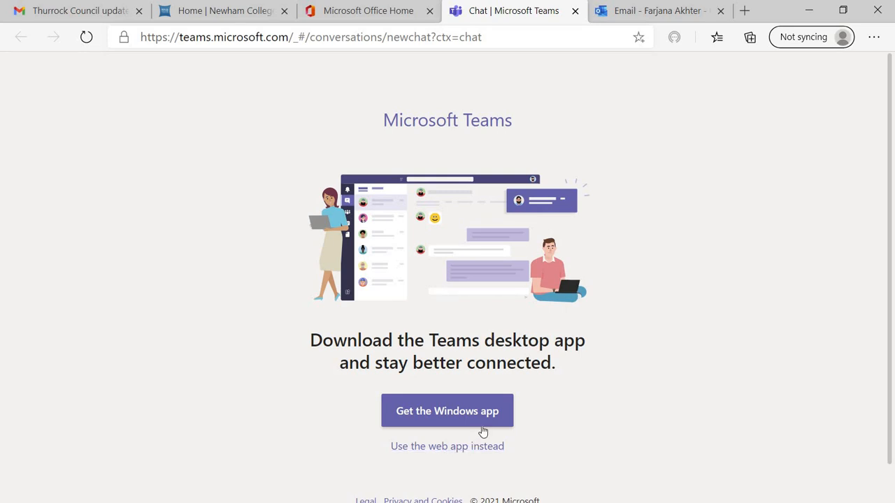
pyautogui.moveTo(486, 454)
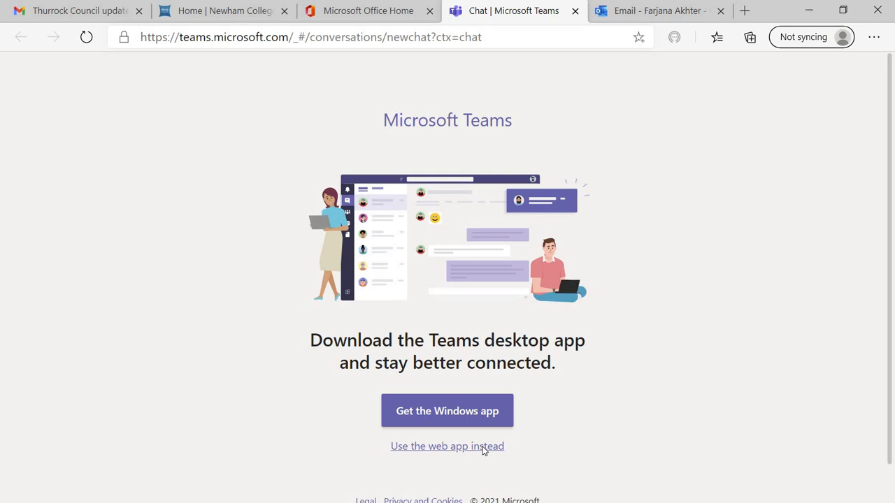
pyautogui.click(446, 446)
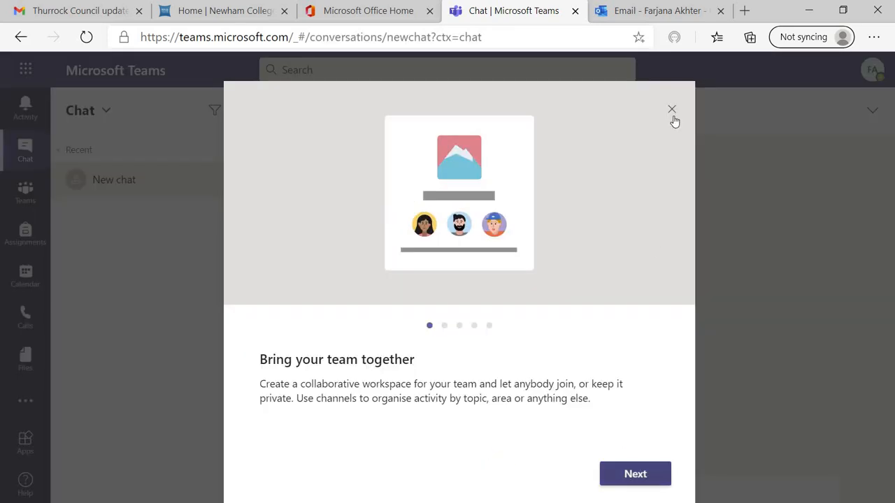
# - Close the 'Bring your team together' welcome dialog
pyautogui.click(672, 110)
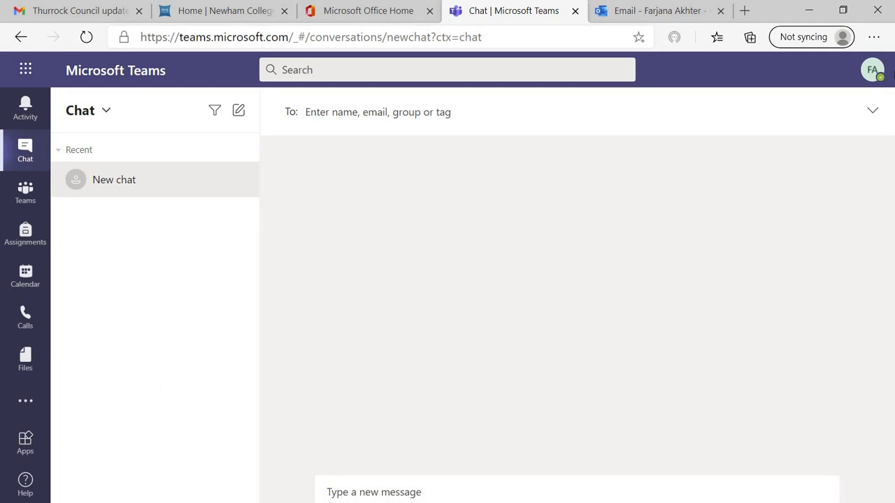
pyautogui.moveTo(871, 70)
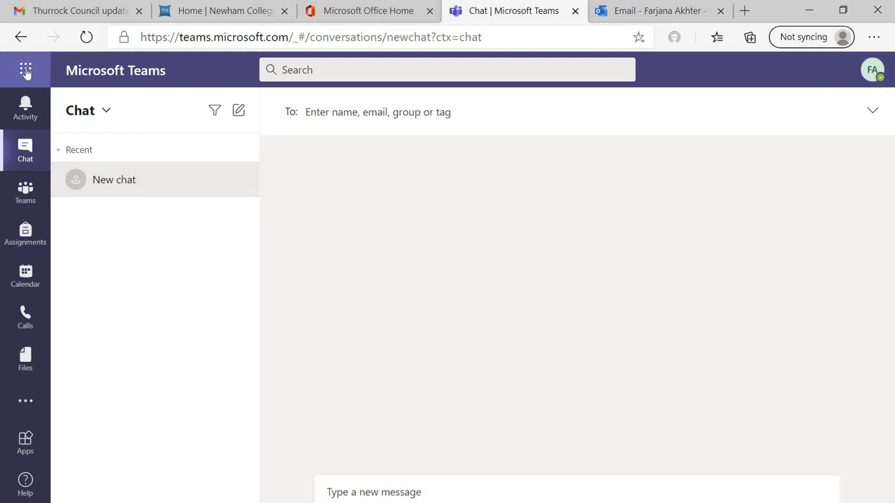
pyautogui.moveTo(555, 386)
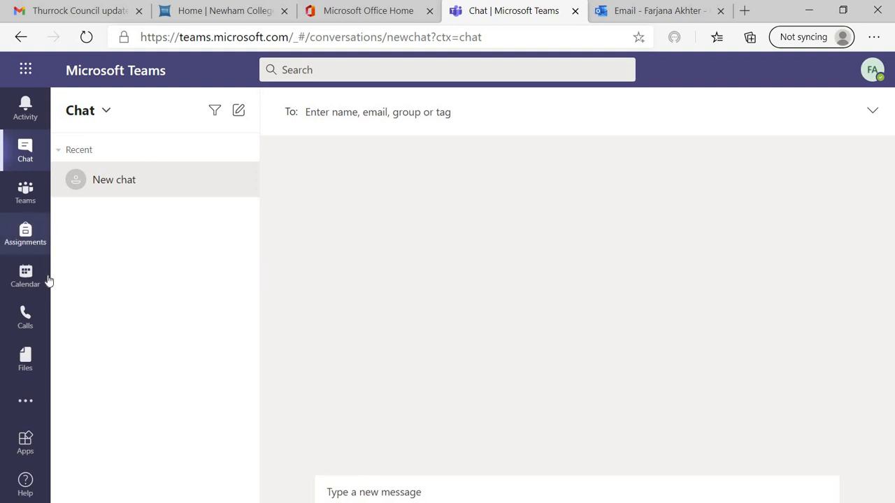
pyautogui.moveTo(25, 276)
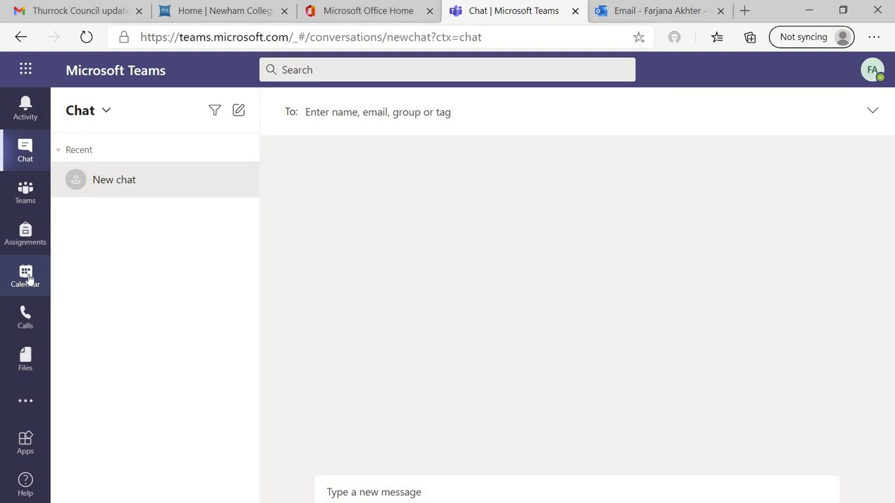
# - Switch Teams to the Calendar, showing the 4–8 January 2021 working week
pyautogui.click(25, 274)
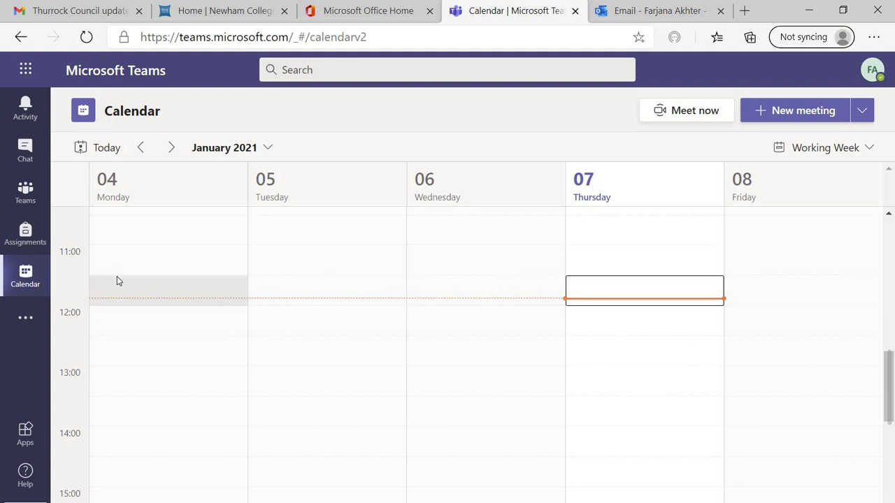
pyautogui.moveTo(121, 285)
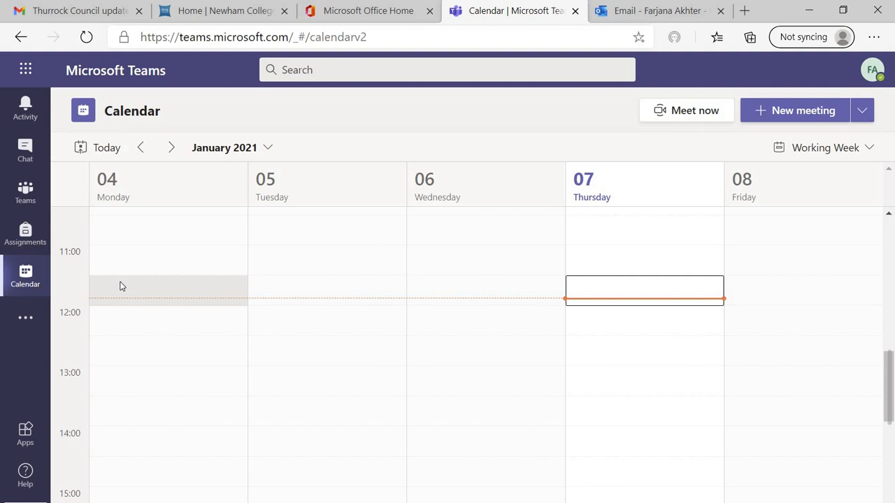
pyautogui.moveTo(292, 240)
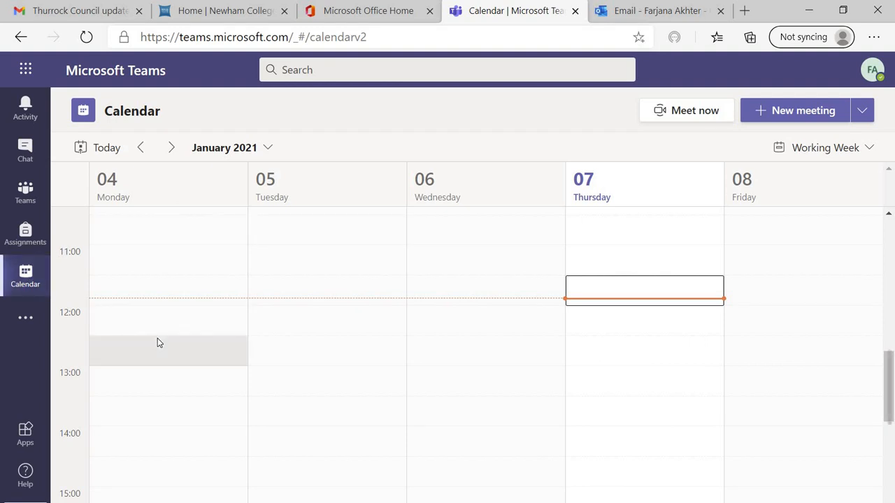
pyautogui.moveTo(267, 336)
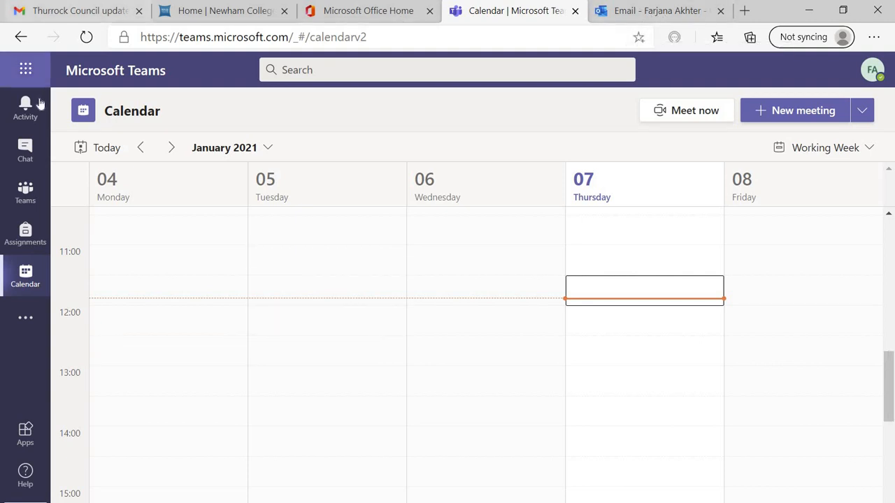
# - Check the Activity feed and Assignments page, returning to an empty new chat
pyautogui.click(25, 108)
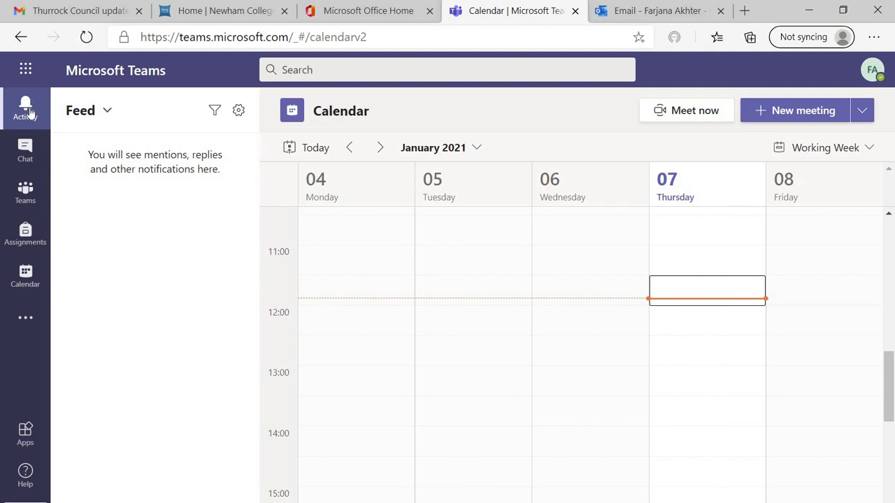
pyautogui.moveTo(25, 149)
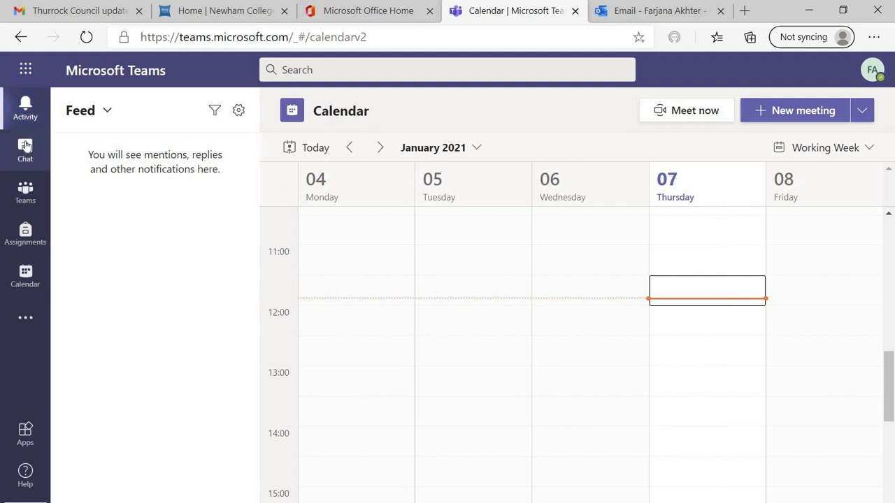
pyautogui.click(25, 150)
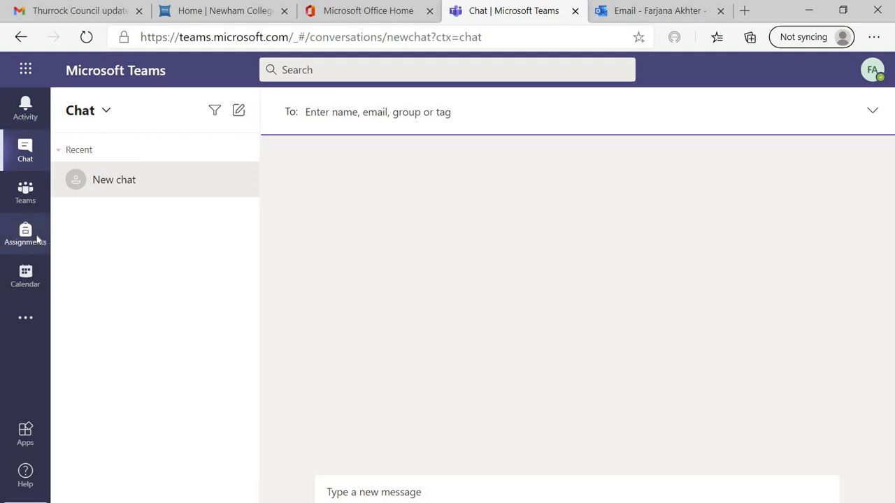
pyautogui.click(25, 234)
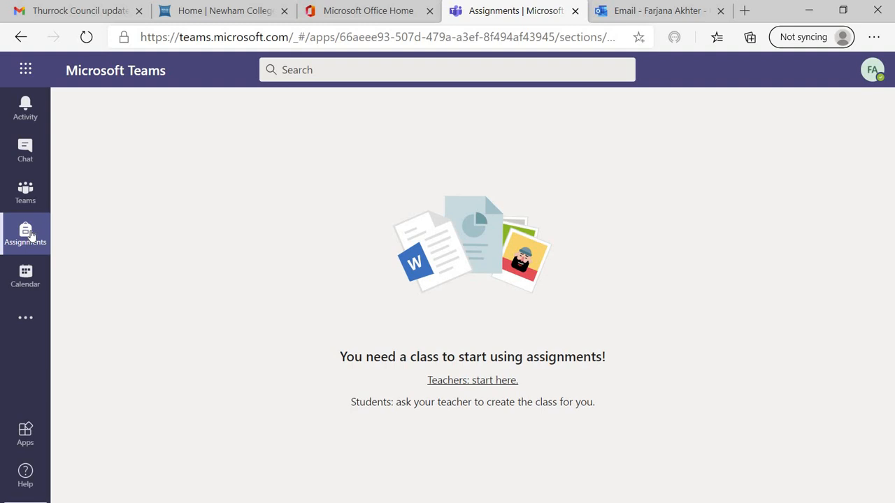
pyautogui.moveTo(25, 150)
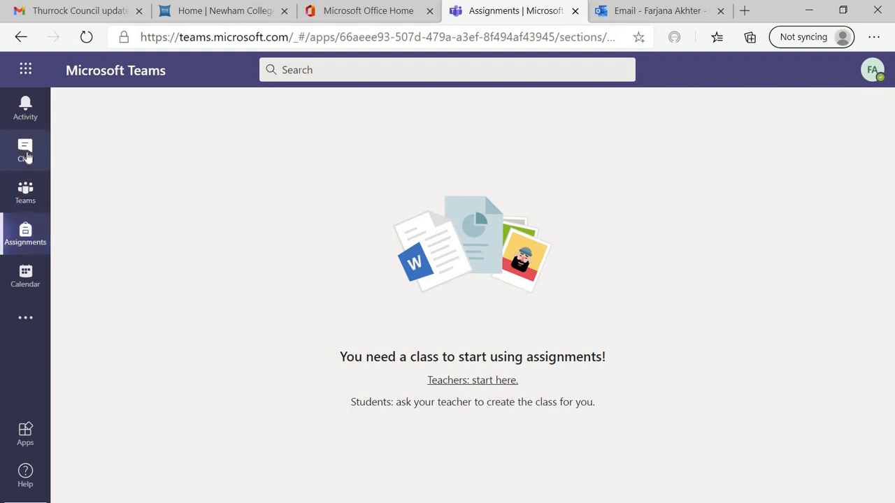
pyautogui.click(25, 149)
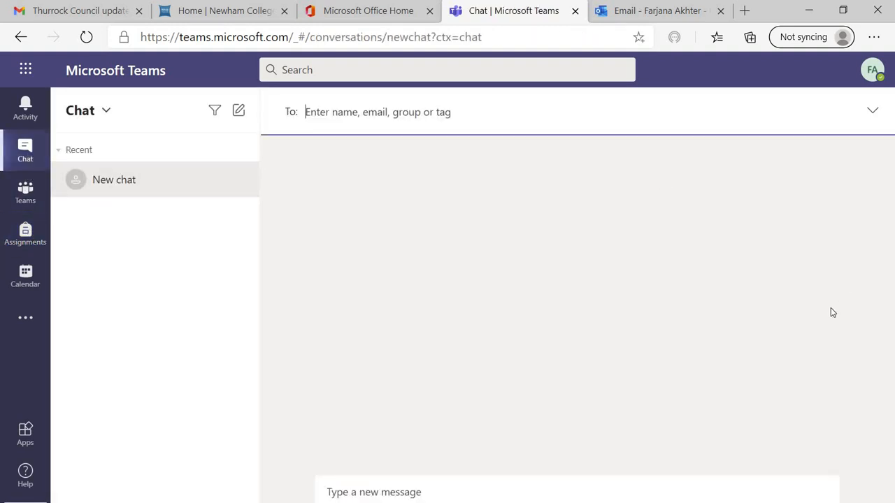
pyautogui.moveTo(362, 214)
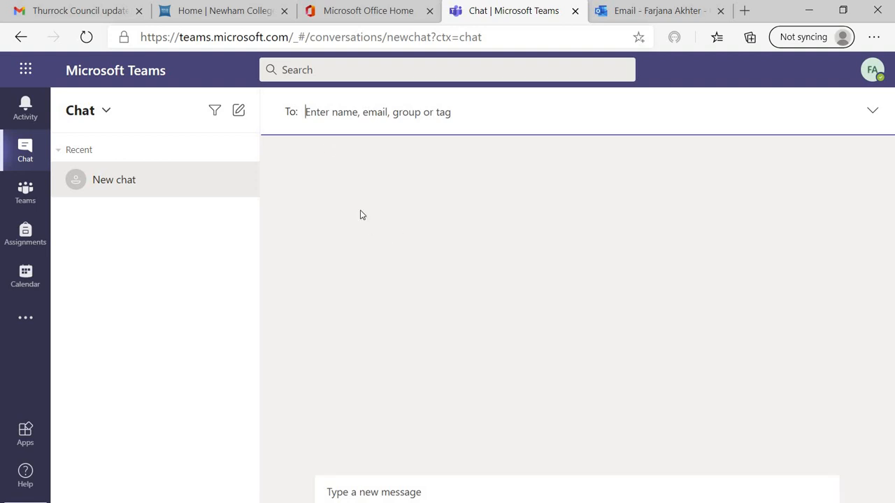
pyautogui.moveTo(390, 207)
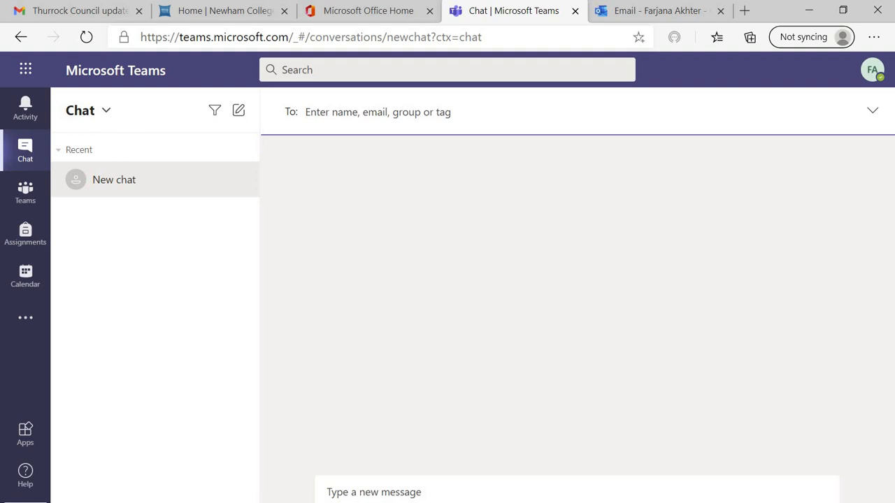
pyautogui.click(378, 112)
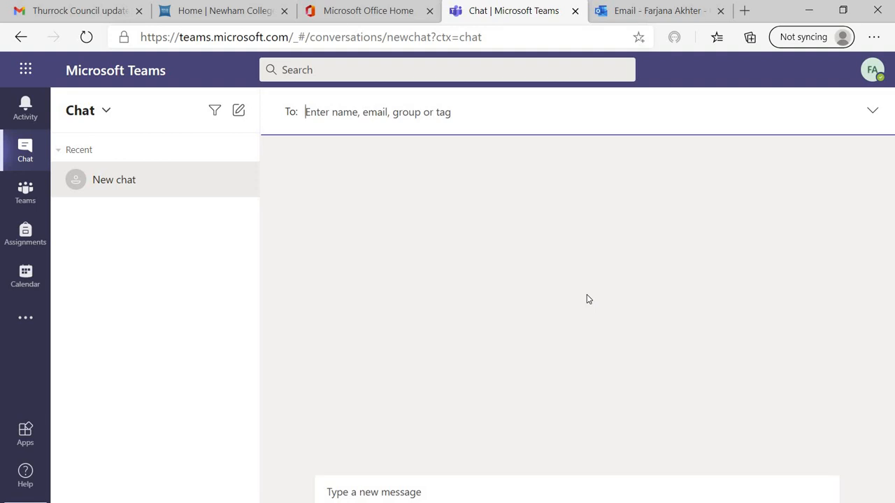
pyautogui.click(377, 112)
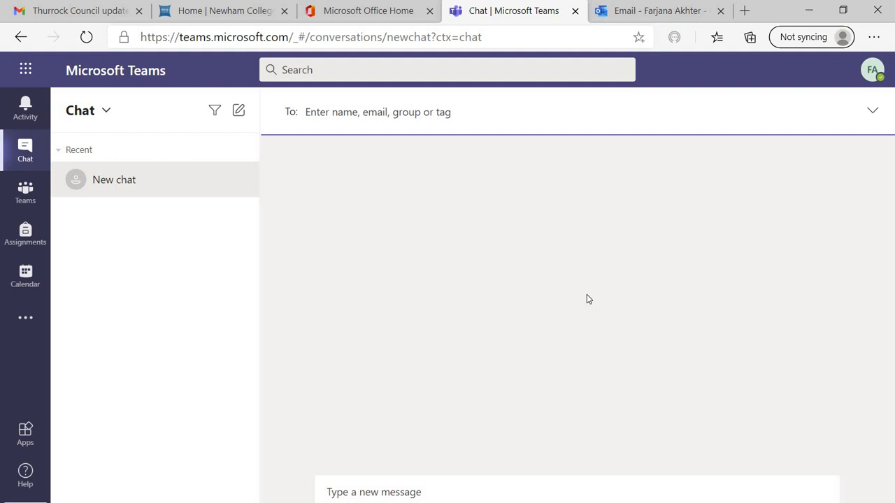
pyautogui.moveTo(616, 228)
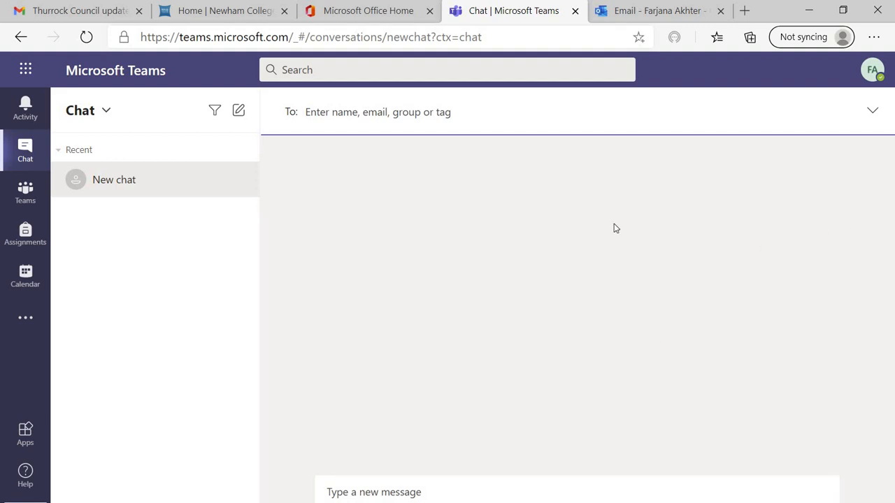
# - Choose MS Office Apps from Evolve's My ILP menu to reach Office 365 home
pyautogui.click(377, 112)
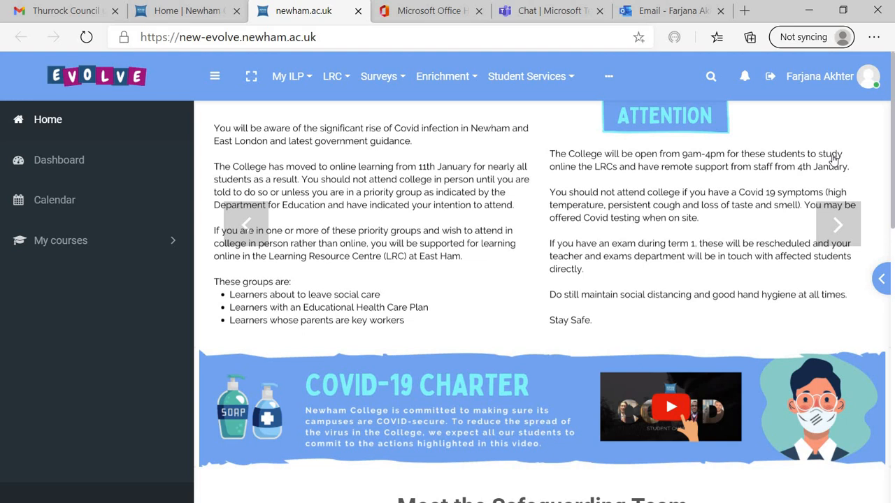
pyautogui.moveTo(308, 75)
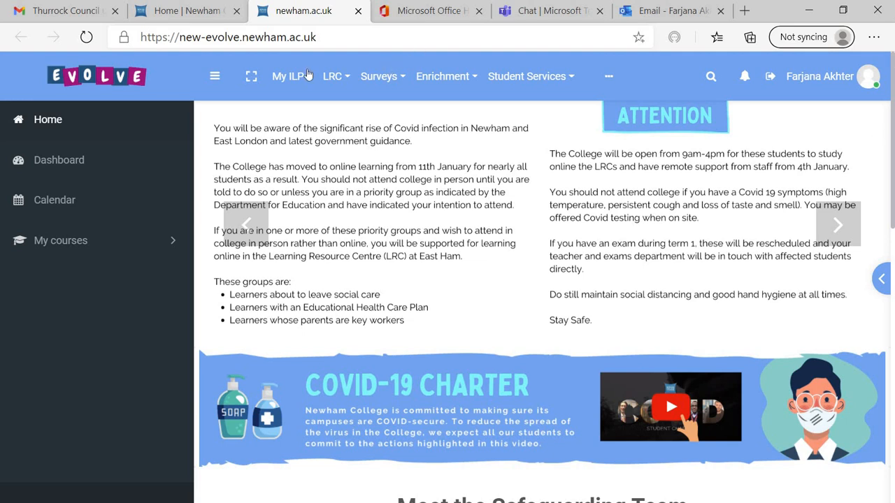
pyautogui.click(288, 76)
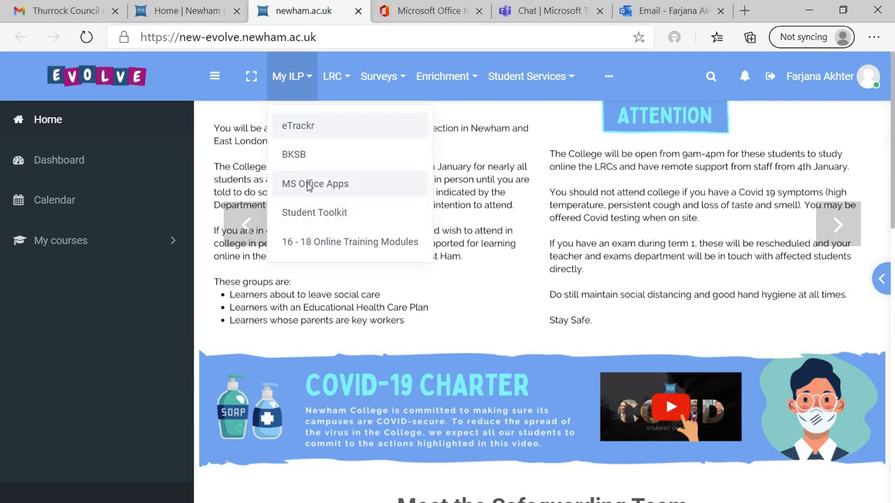
pyautogui.click(315, 183)
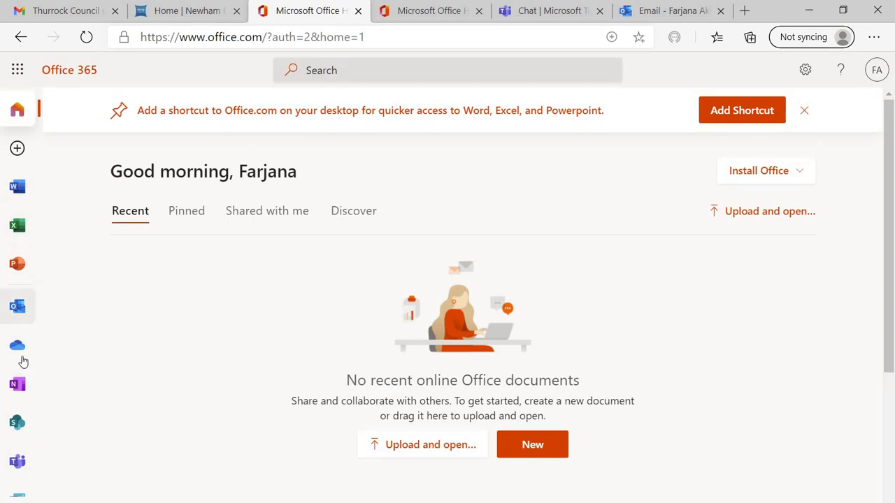
pyautogui.moveTo(17, 462)
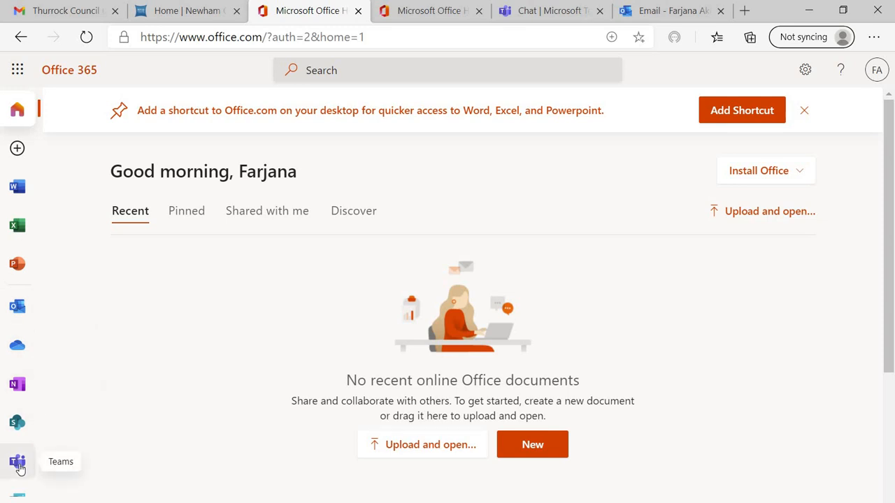